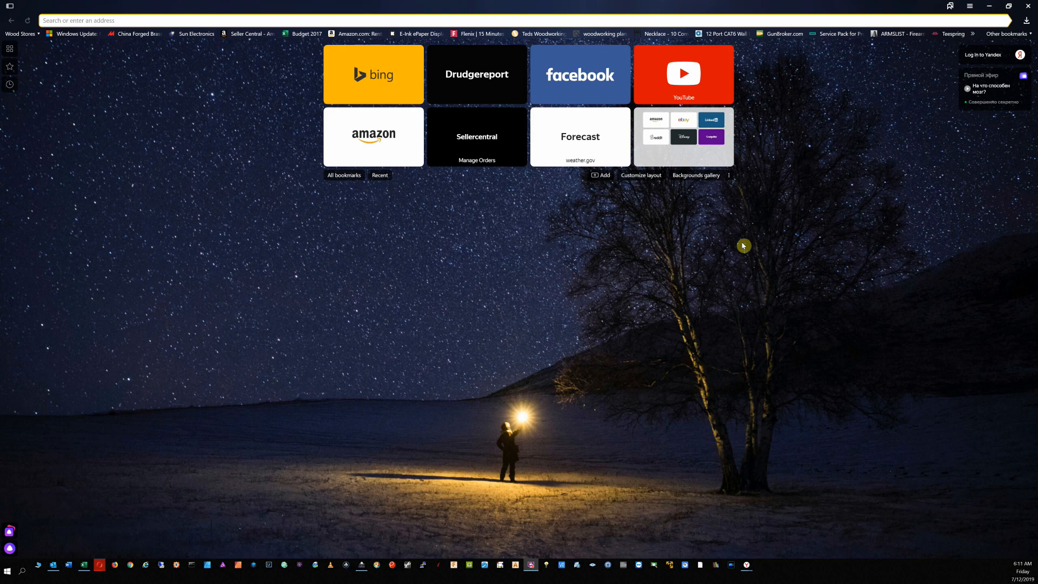
mouse_move(349, 57)
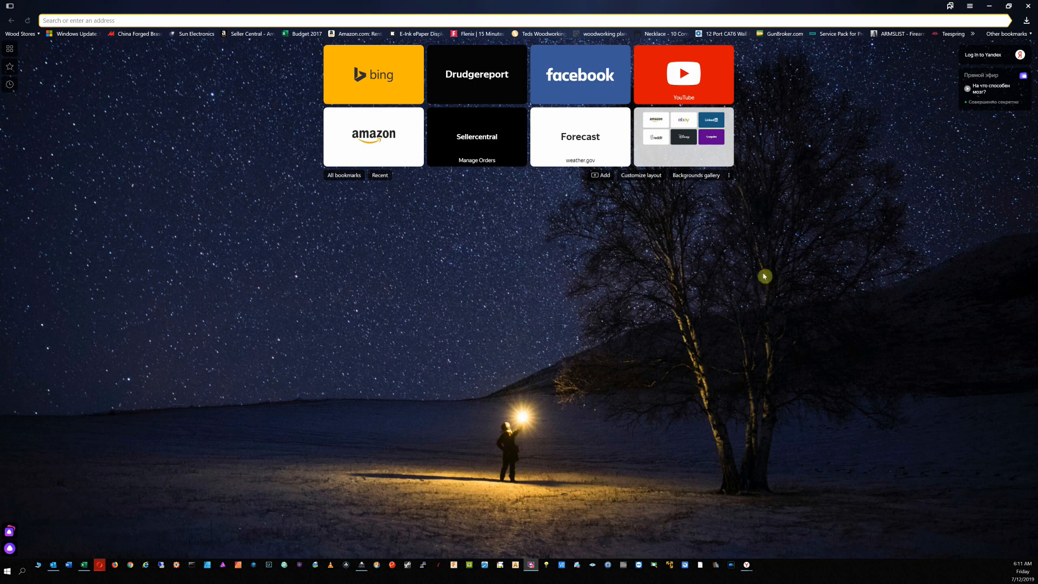
mouse_move(629, 277)
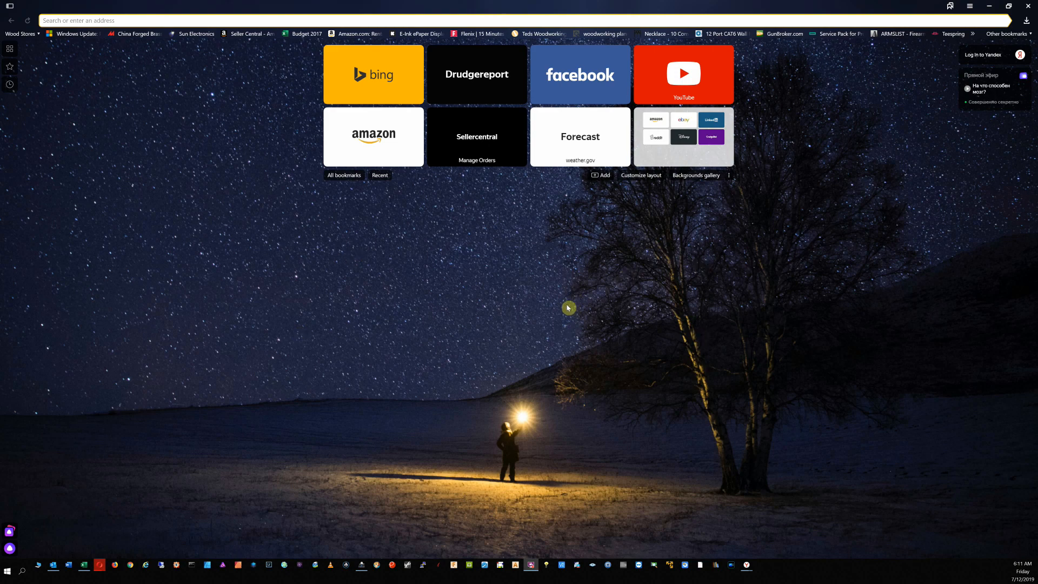
mouse_move(334, 325)
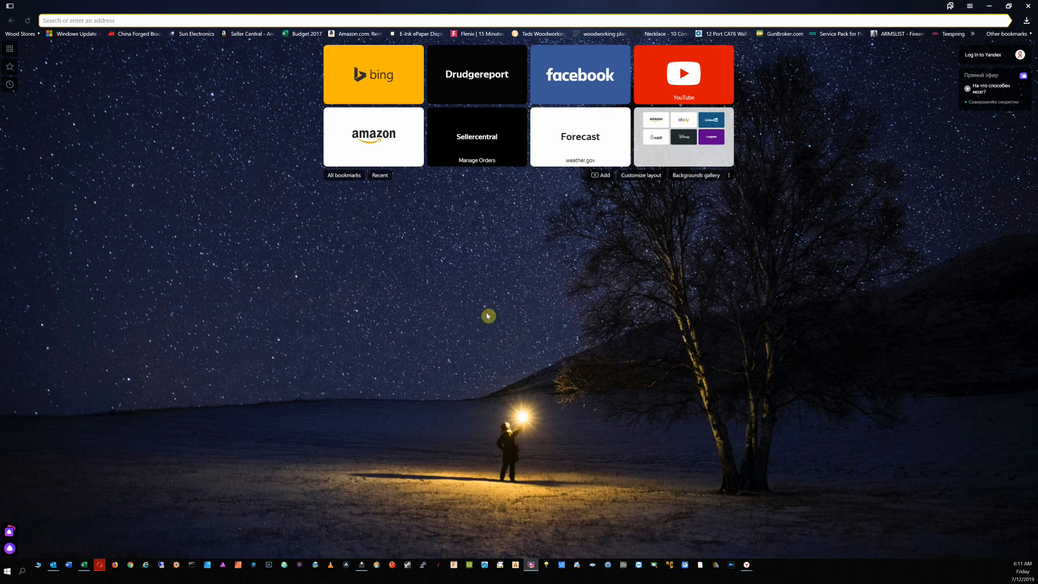
mouse_move(550, 310)
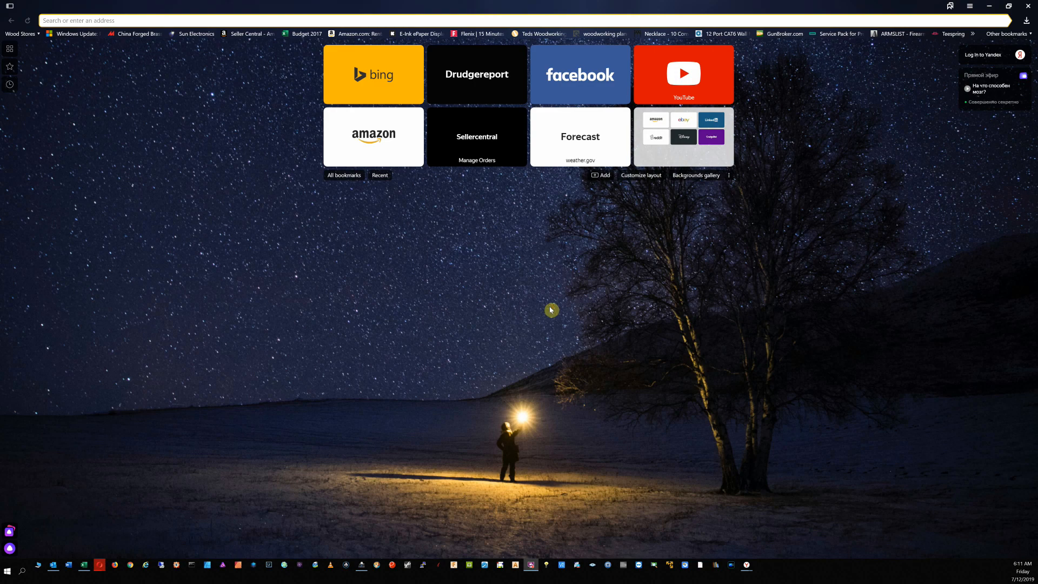
mouse_move(600, 346)
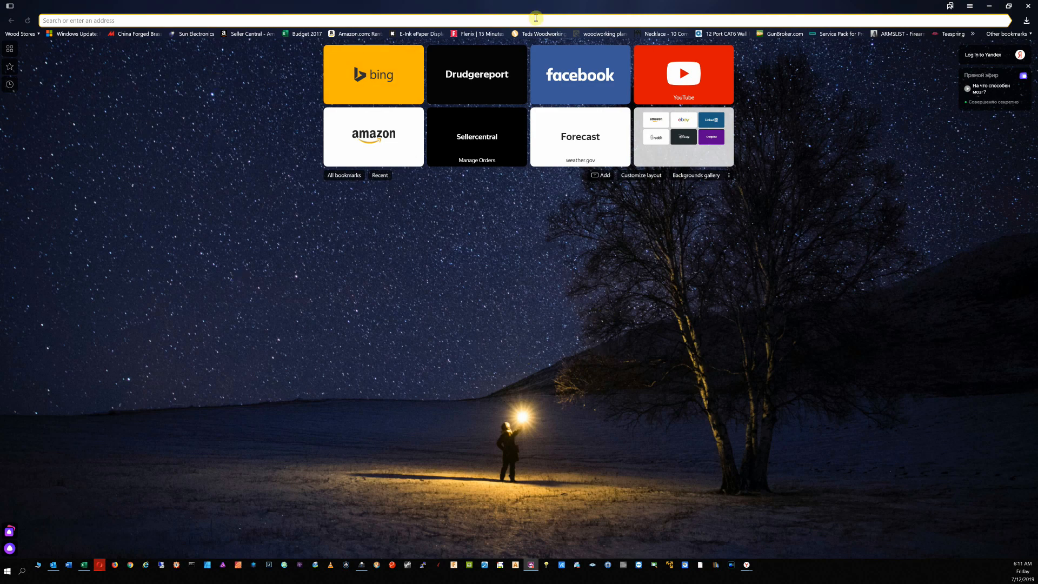
mouse_move(236, 175)
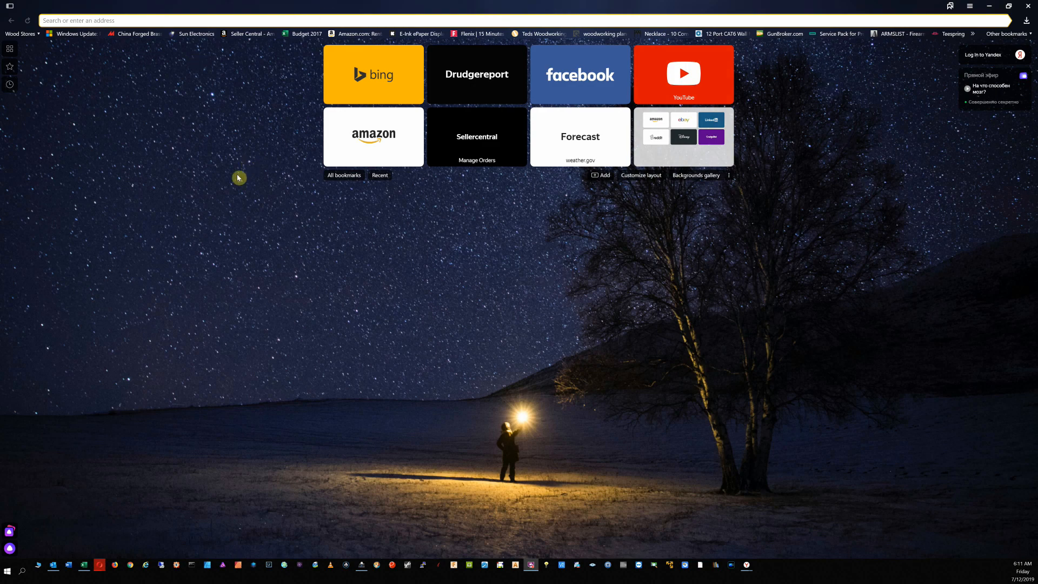
mouse_move(445, 278)
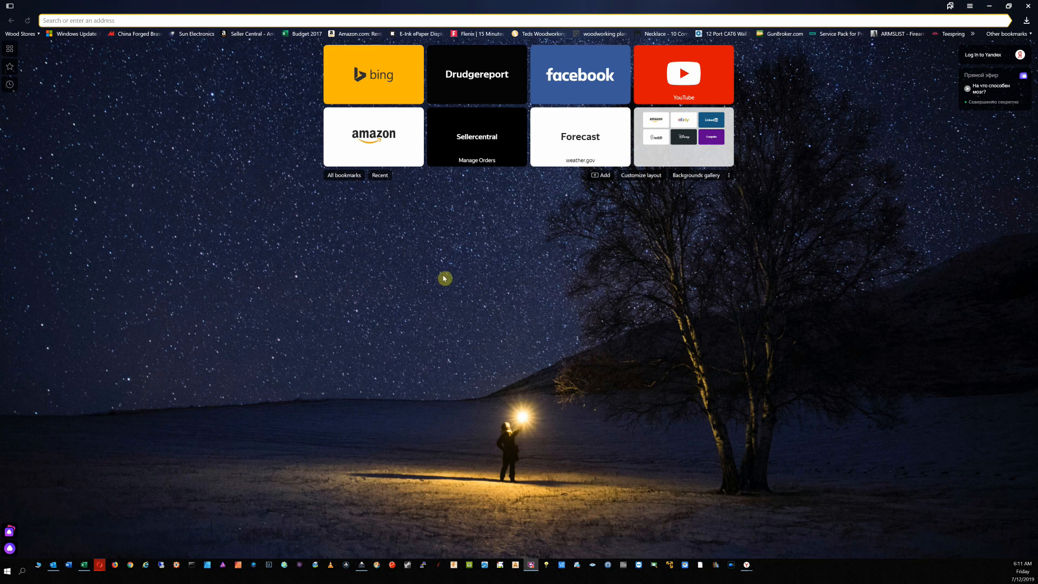
mouse_move(236, 254)
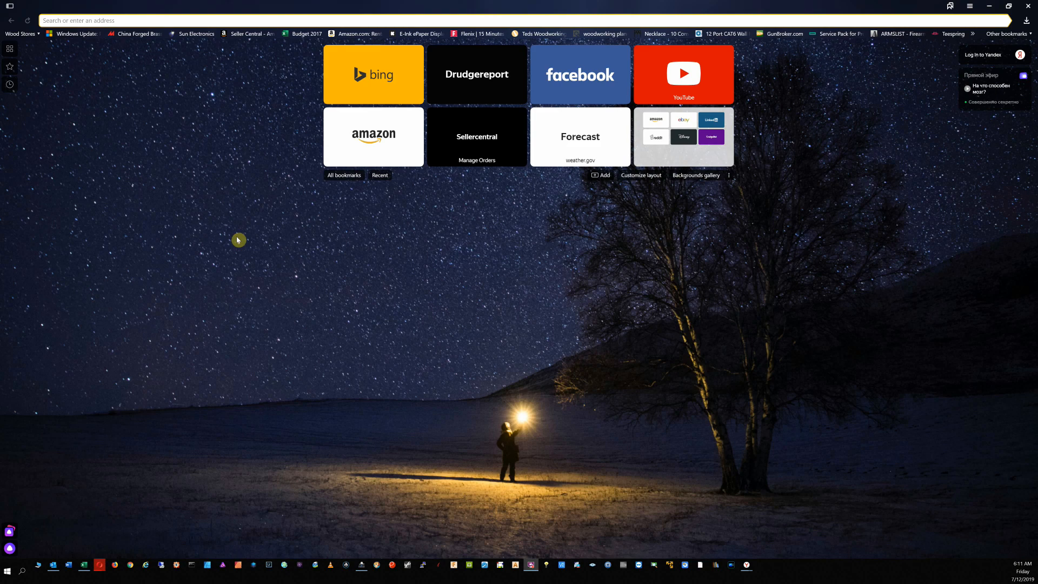
mouse_move(286, 327)
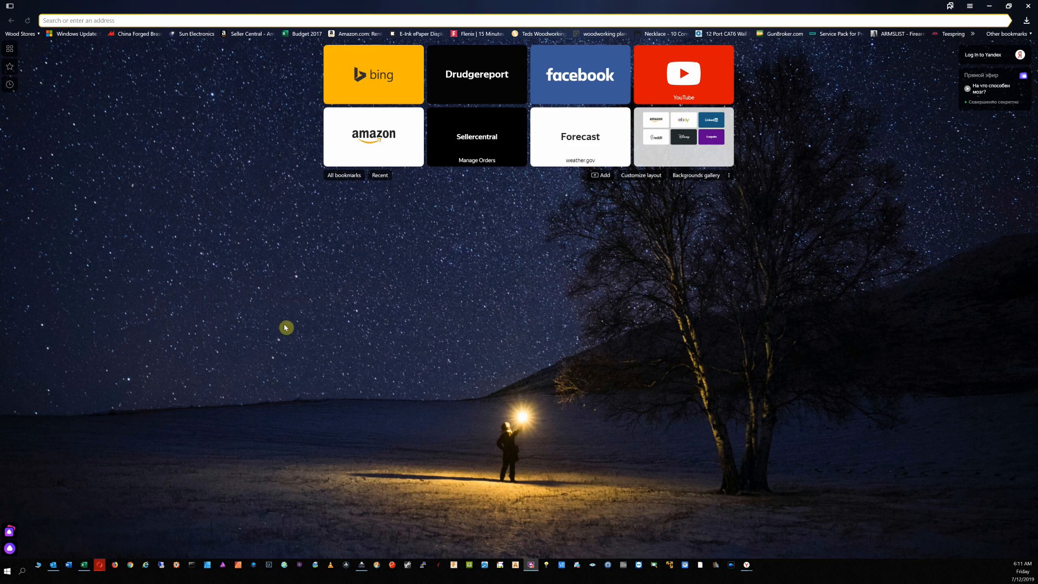
mouse_move(804, 291)
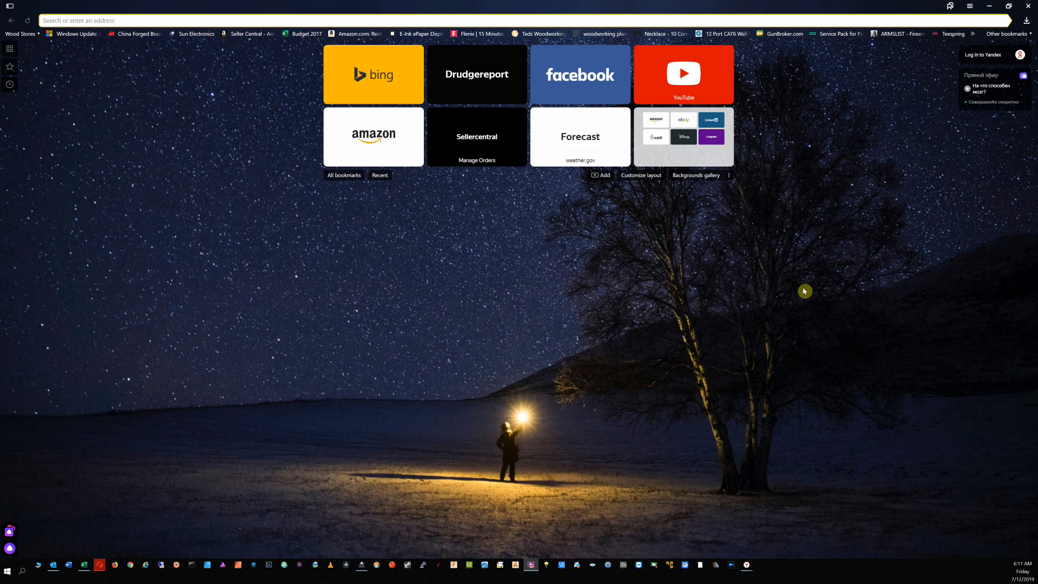
mouse_move(804, 278)
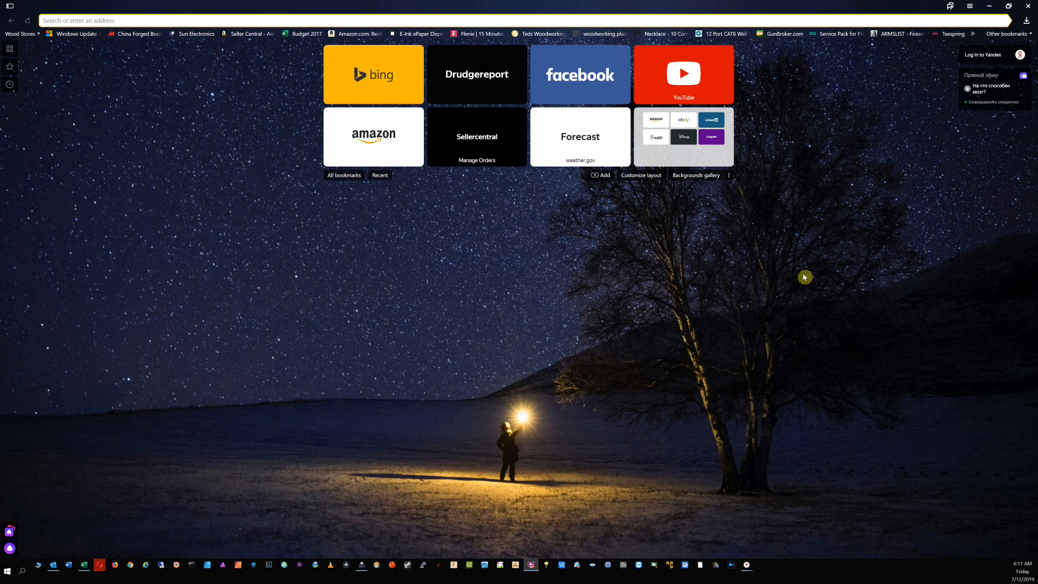
mouse_move(160, 72)
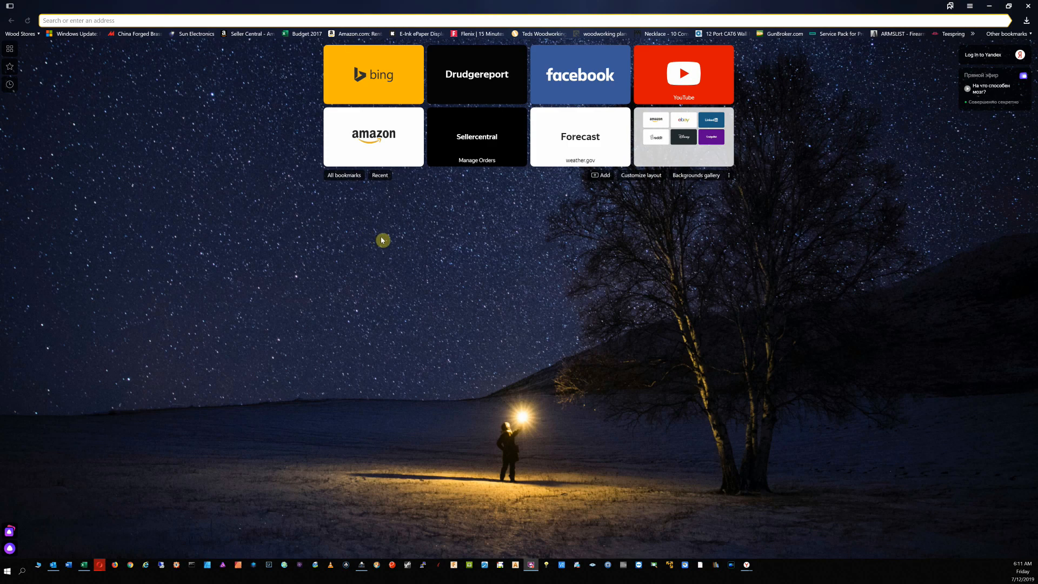
mouse_move(510, 195)
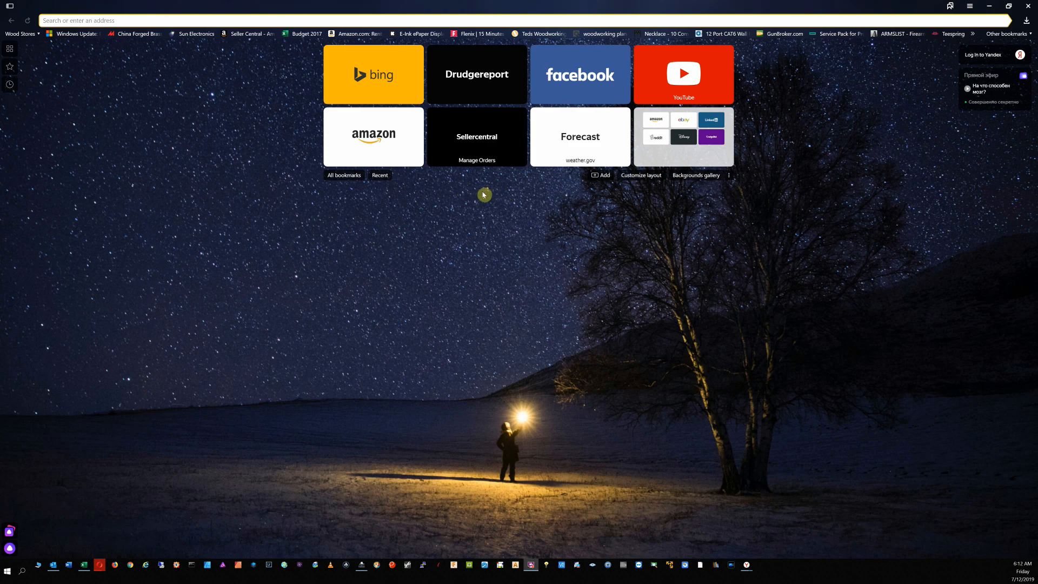
mouse_move(479, 194)
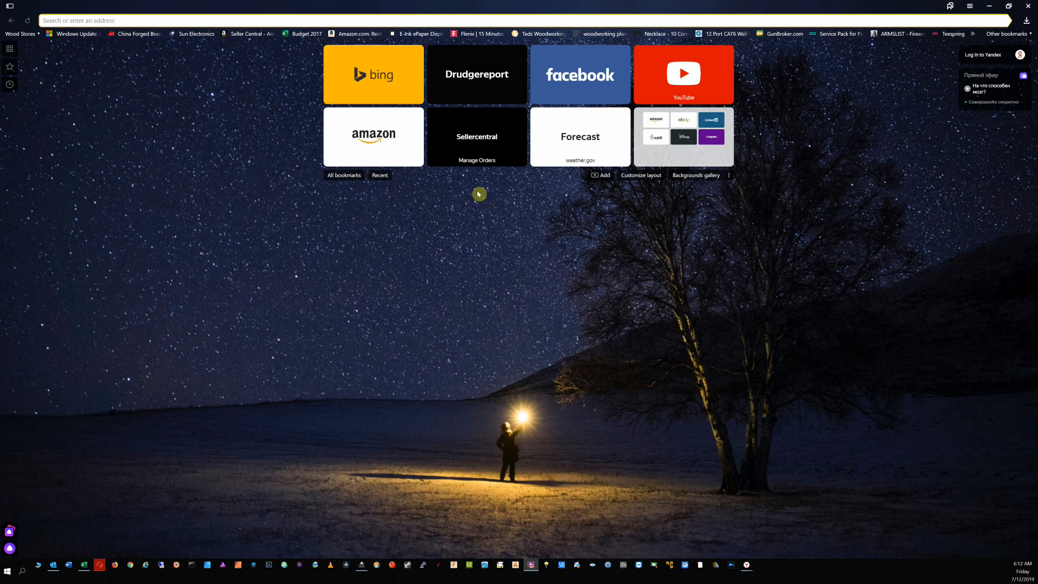
mouse_move(520, 206)
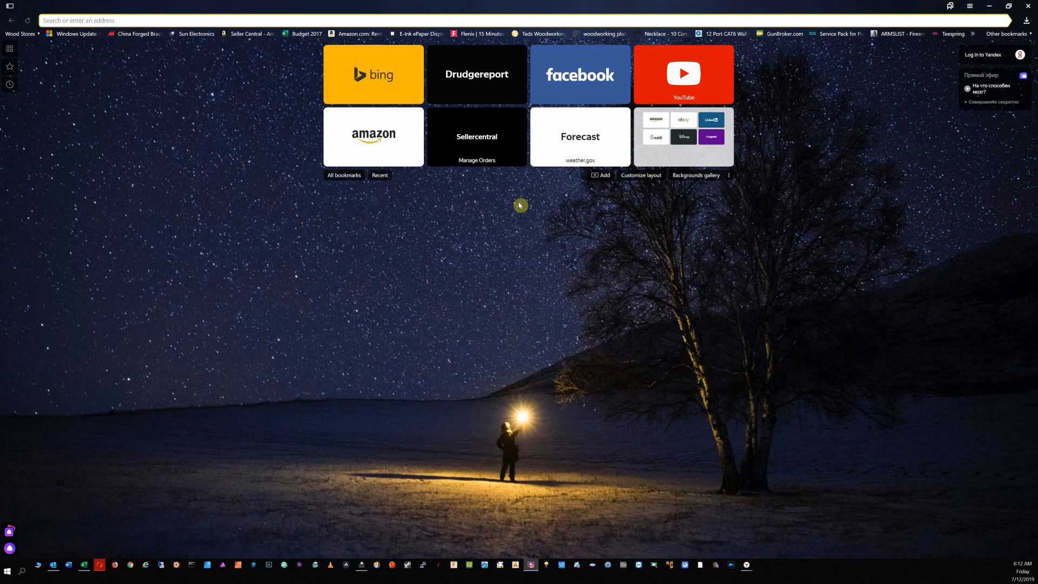
mouse_move(480, 201)
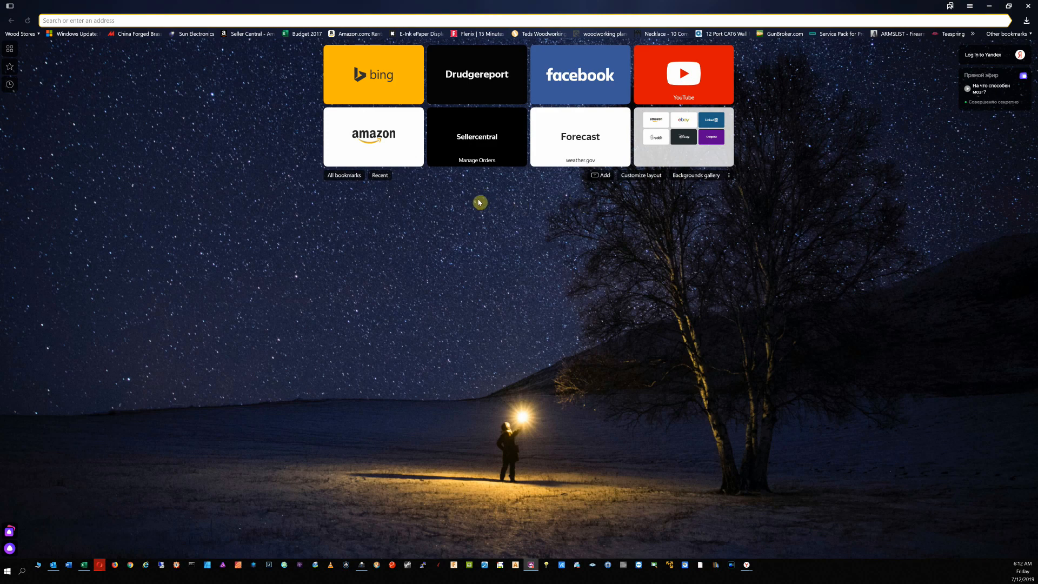
mouse_move(523, 200)
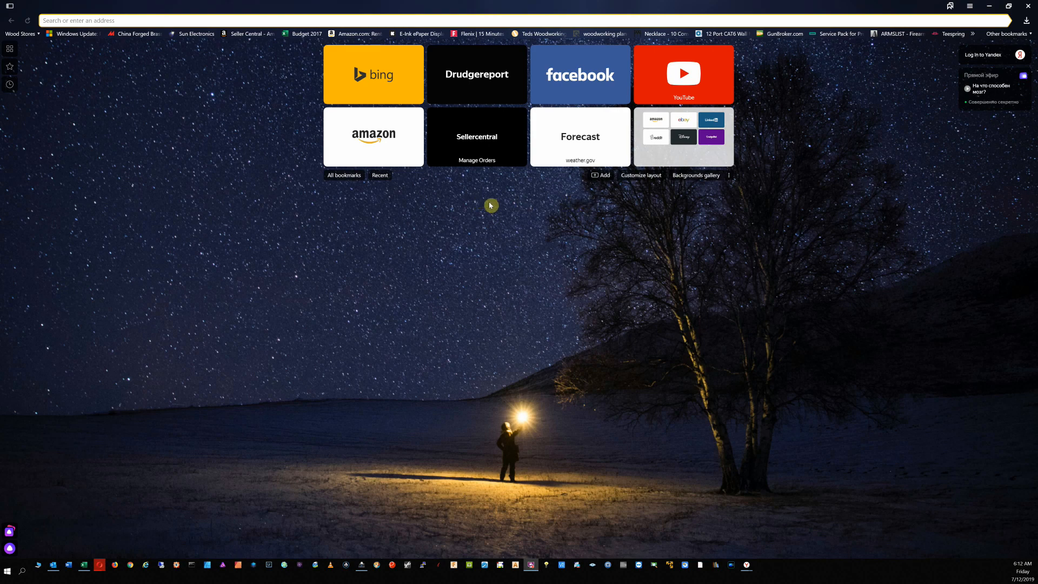
mouse_move(454, 196)
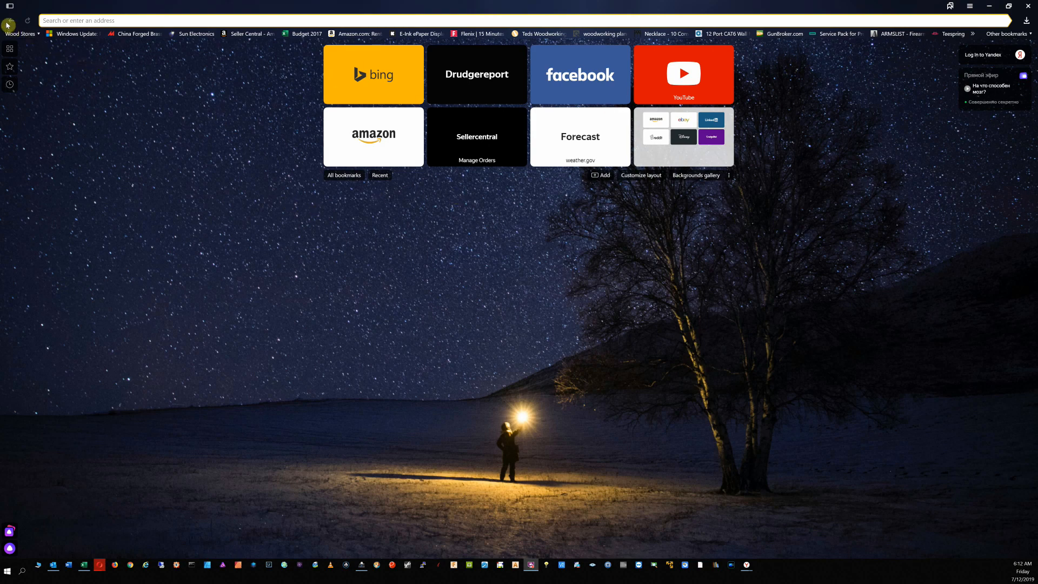
mouse_move(126, 536)
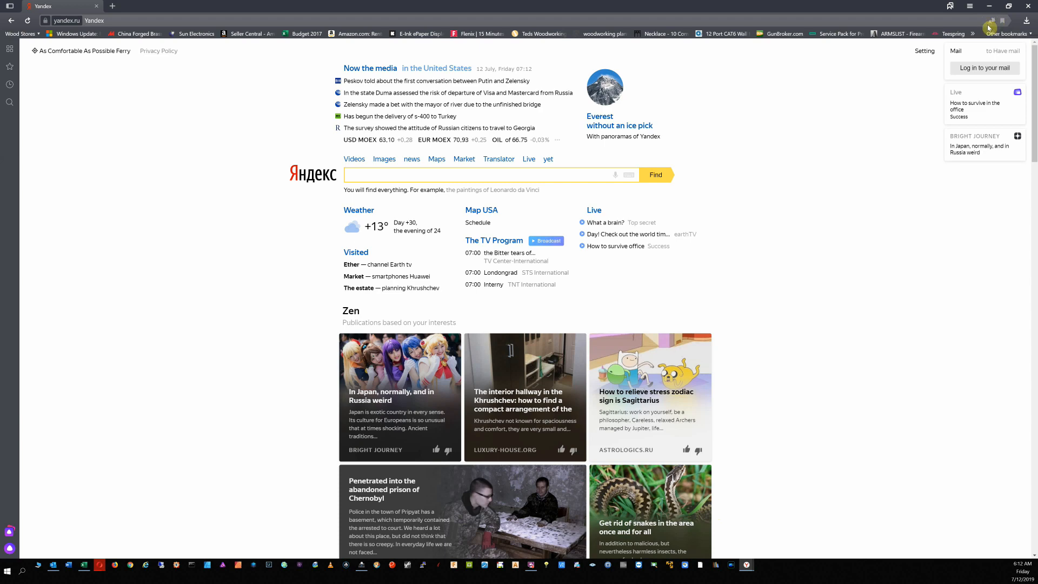
Step: Switch the yandex.ru home page back to the original Russian and scroll down it
left_click(992, 21)
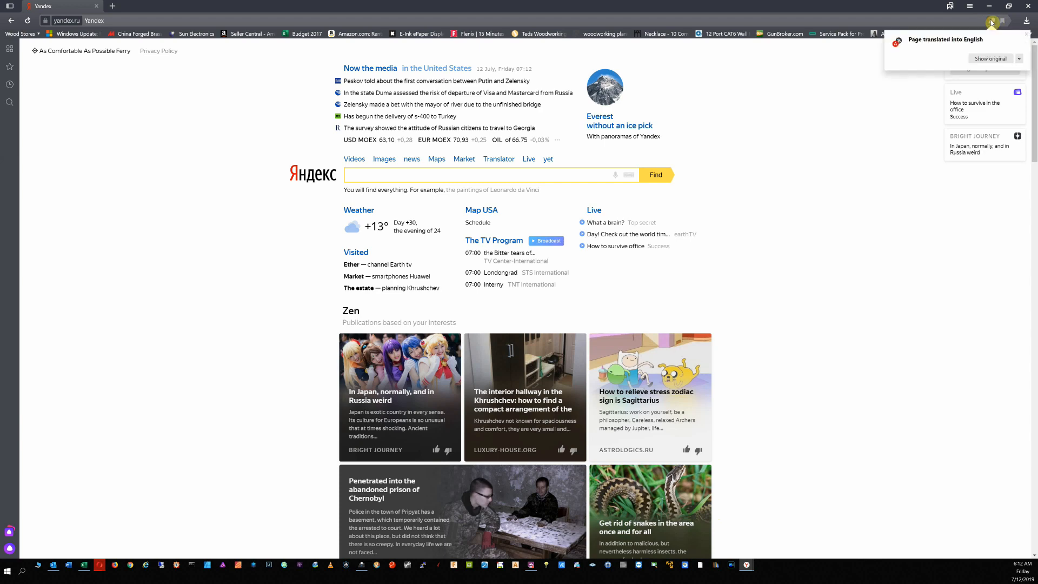
left_click(990, 59)
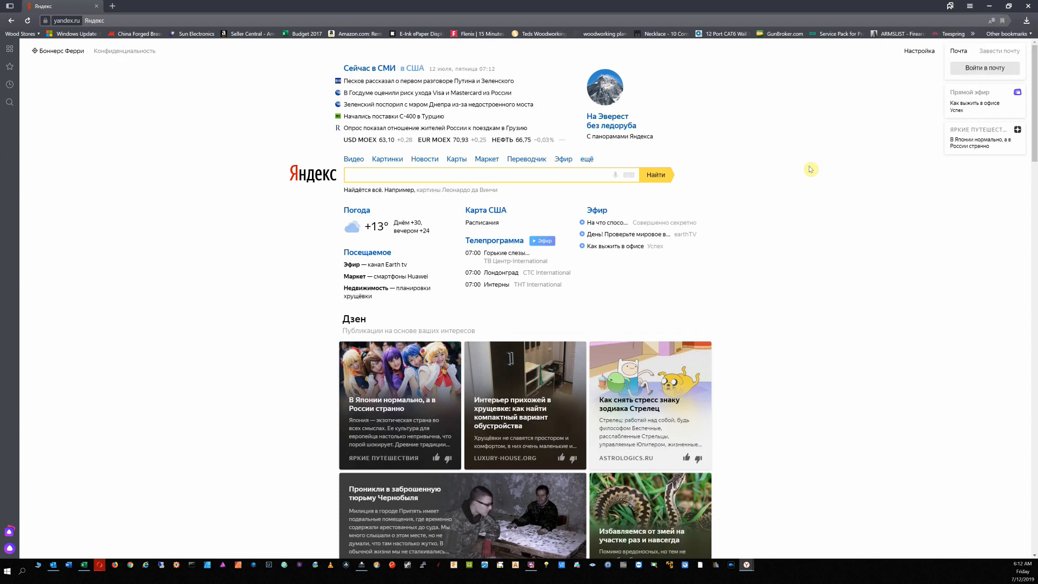
scroll("down", 3)
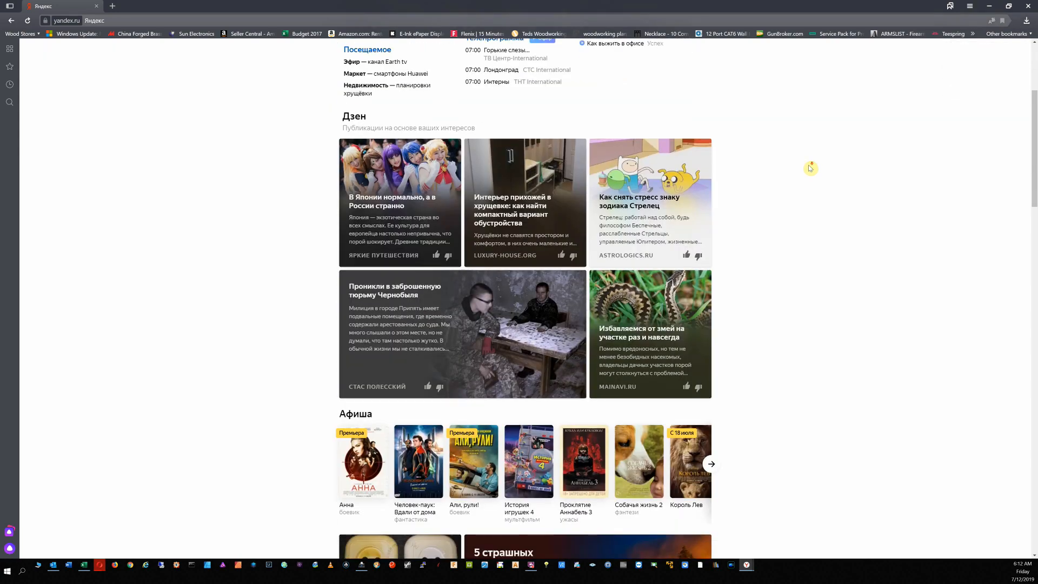
scroll("down", 3)
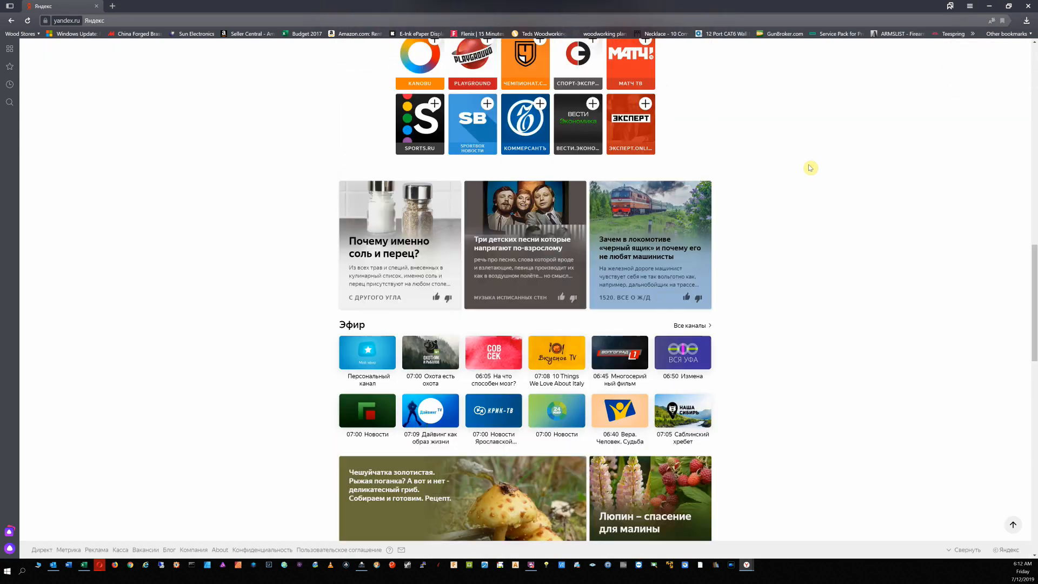
scroll("down", 3)
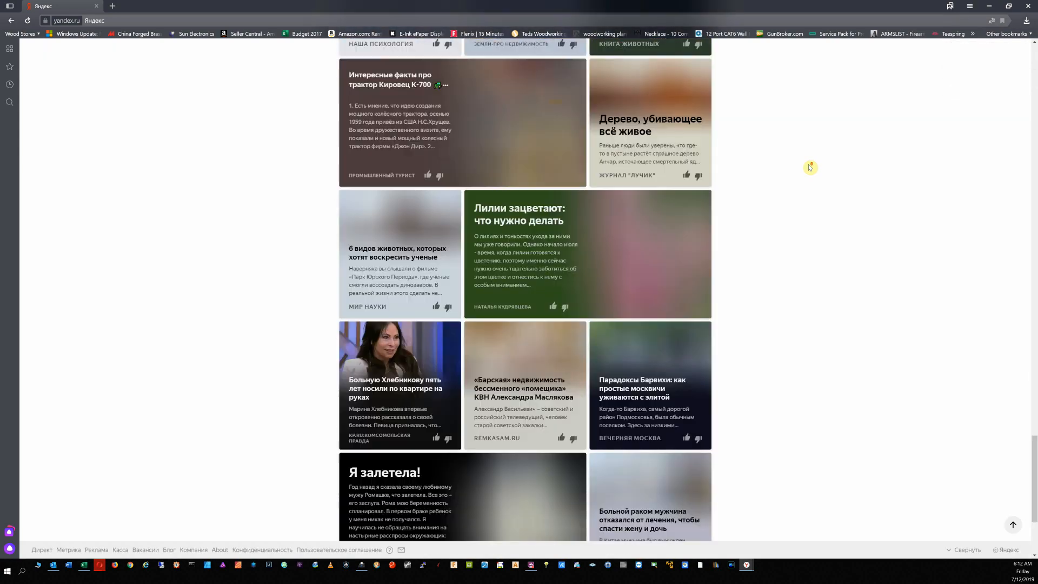
scroll("down", 3)
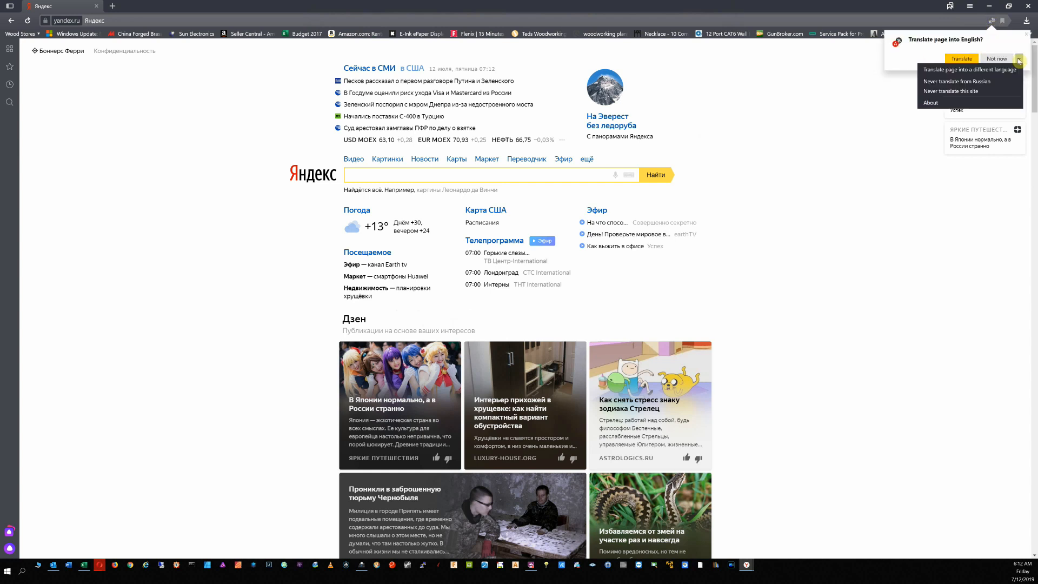
mouse_move(970, 91)
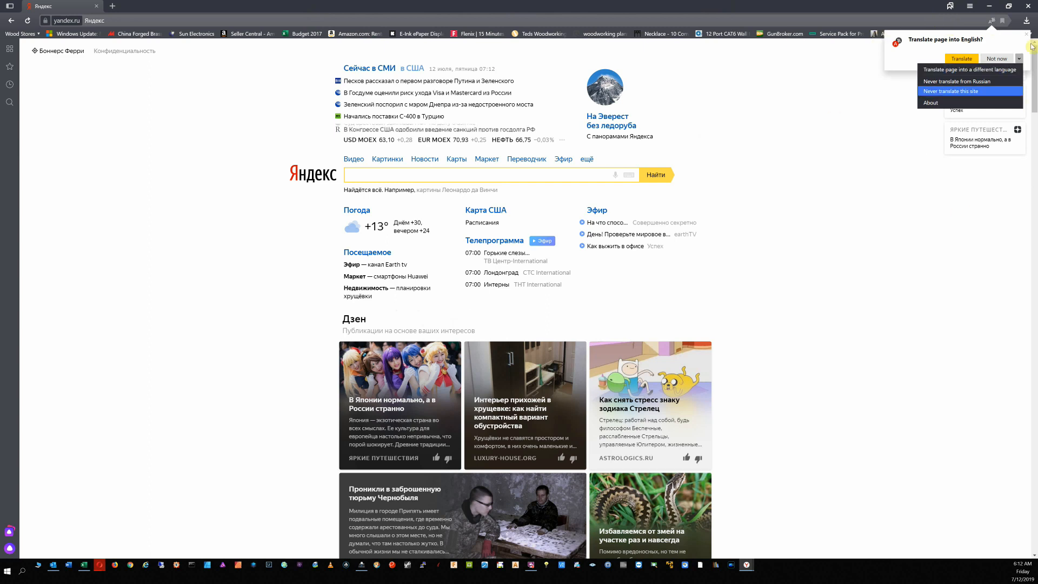
mouse_move(958, 124)
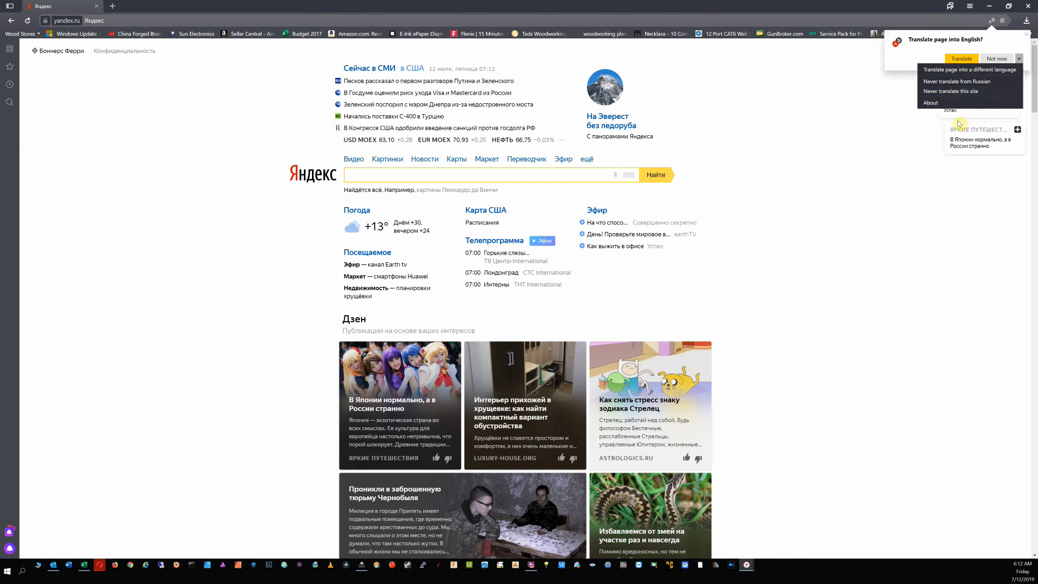
mouse_move(970, 80)
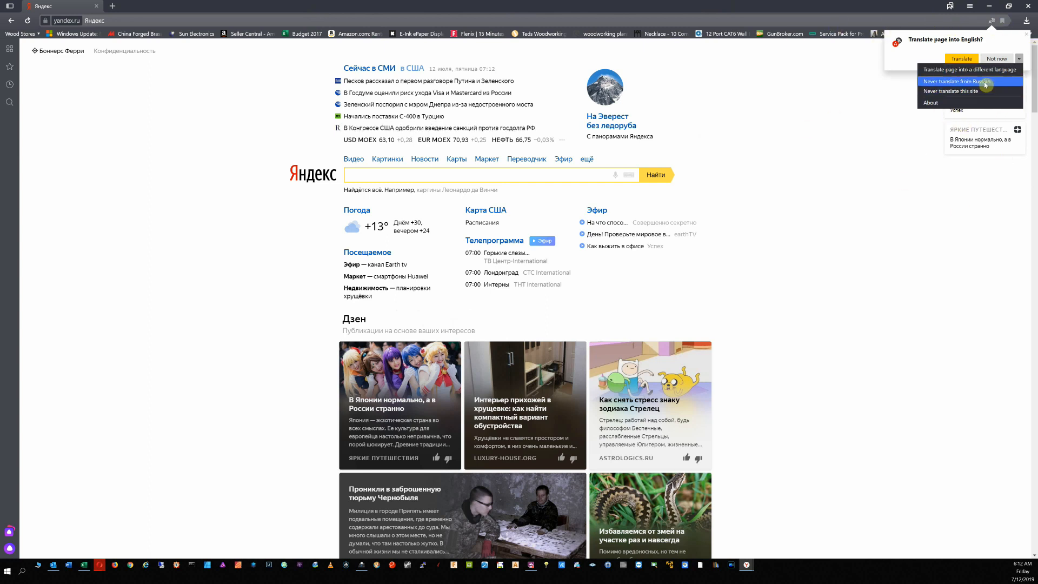
mouse_move(973, 70)
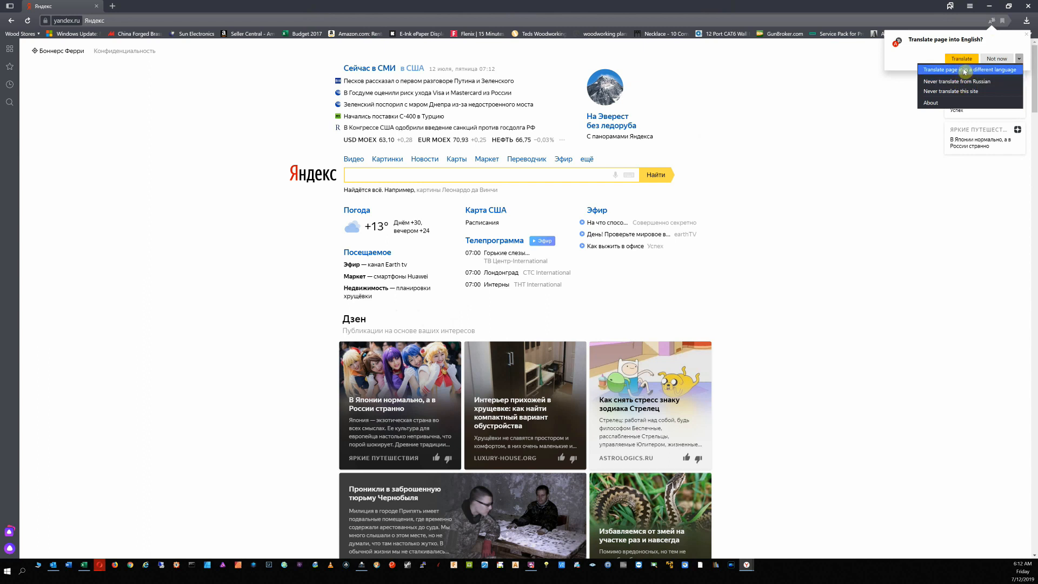
Step: Choose to translate the Yandex home page into English from the translate popup
left_click(962, 58)
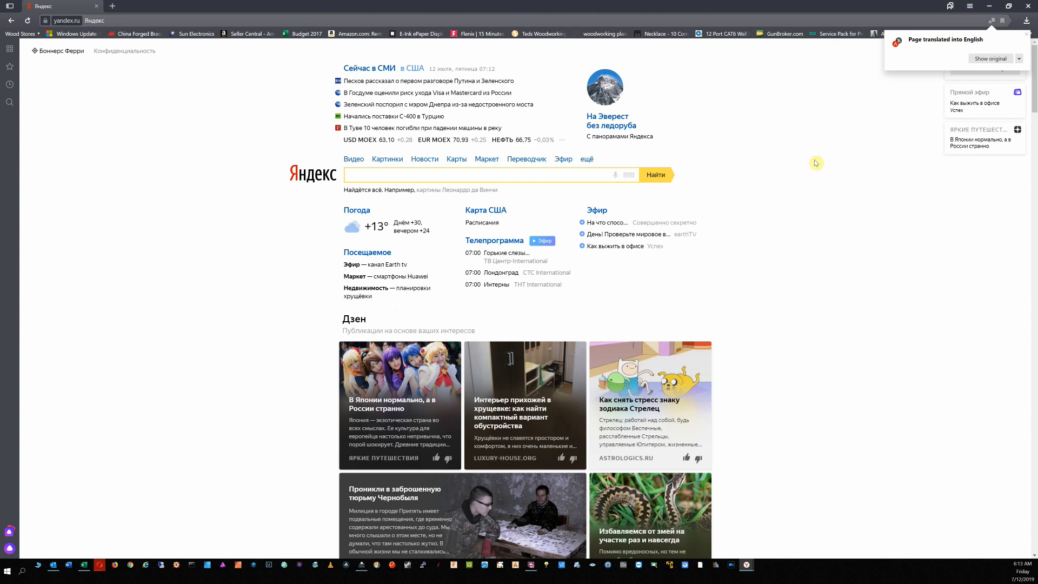
Step: Close the translation notice and scroll down through the English Yandex home page
left_click(985, 58)
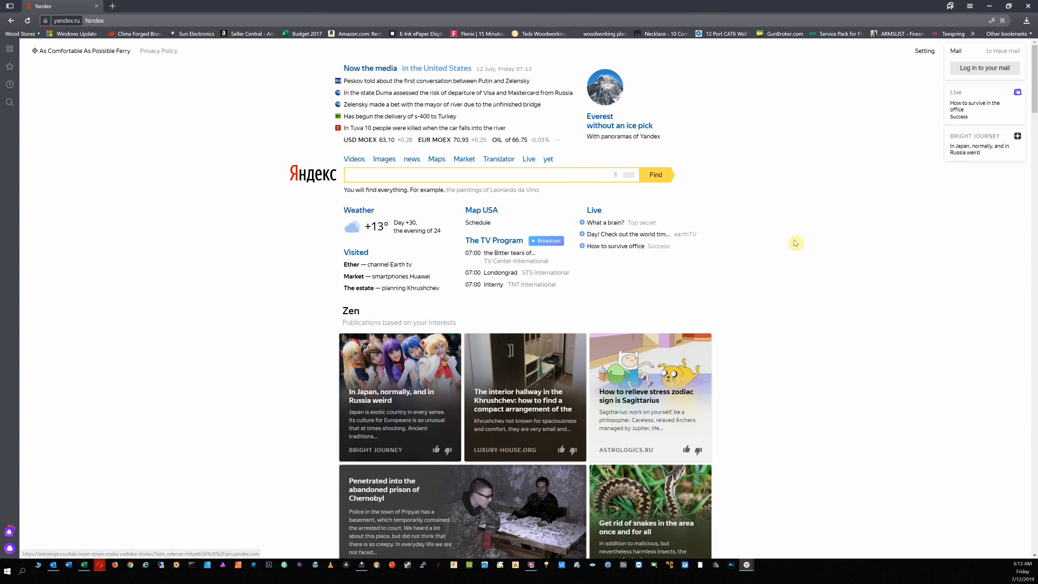
scroll("down", 3)
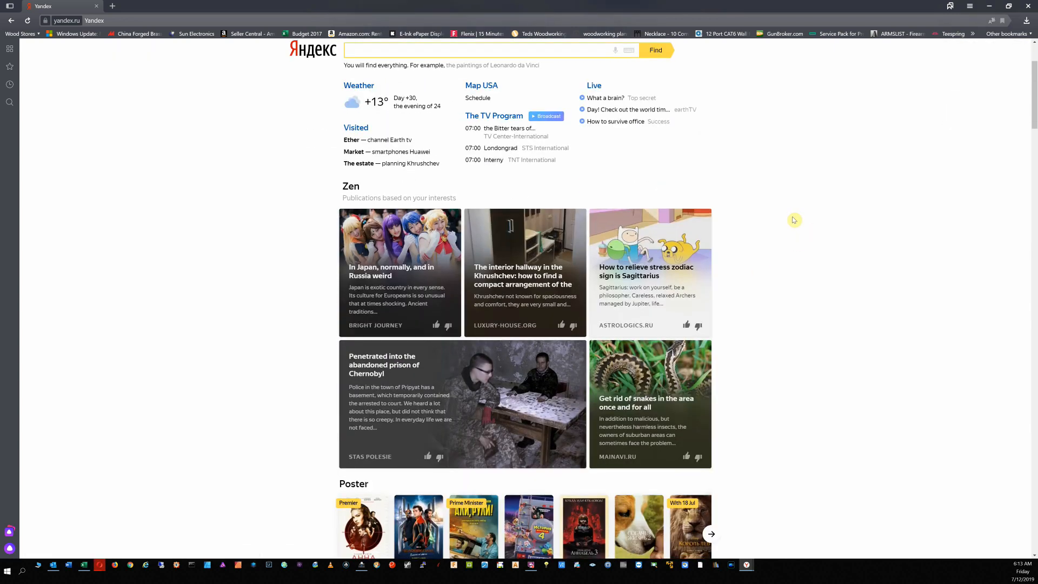
scroll("down", 3)
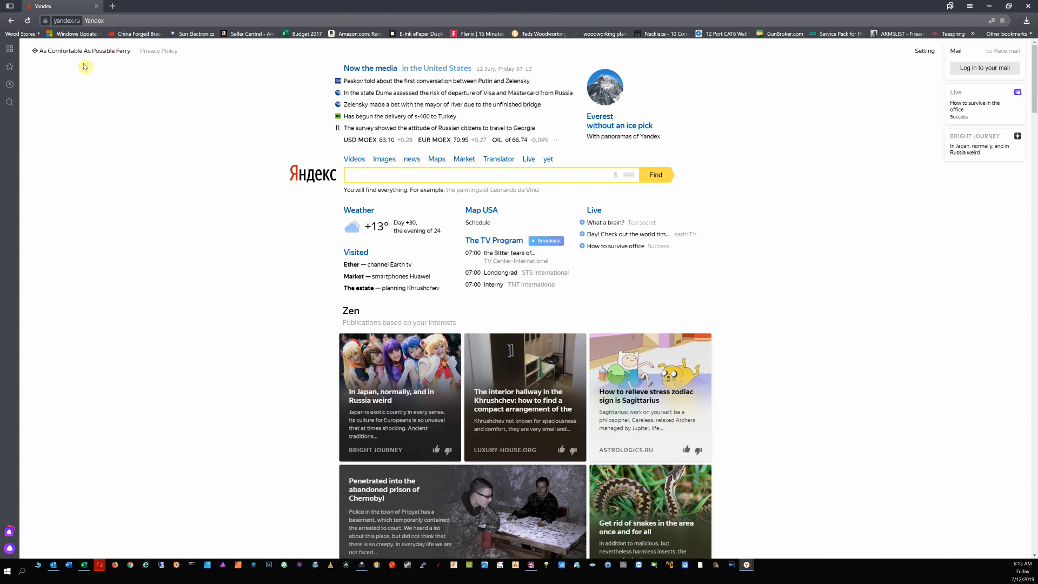
mouse_move(65, 56)
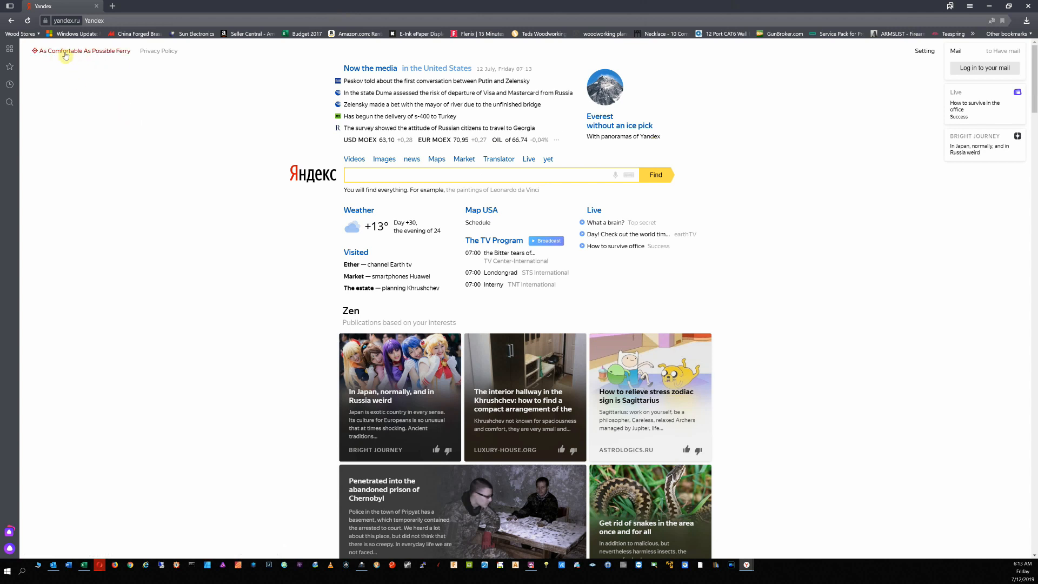
mouse_move(70, 53)
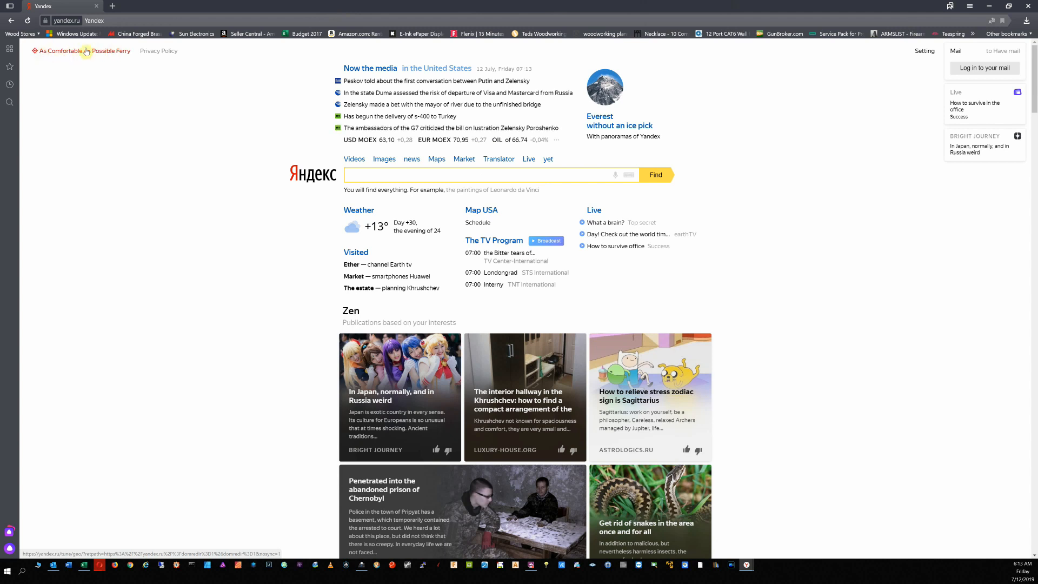
mouse_move(809, 115)
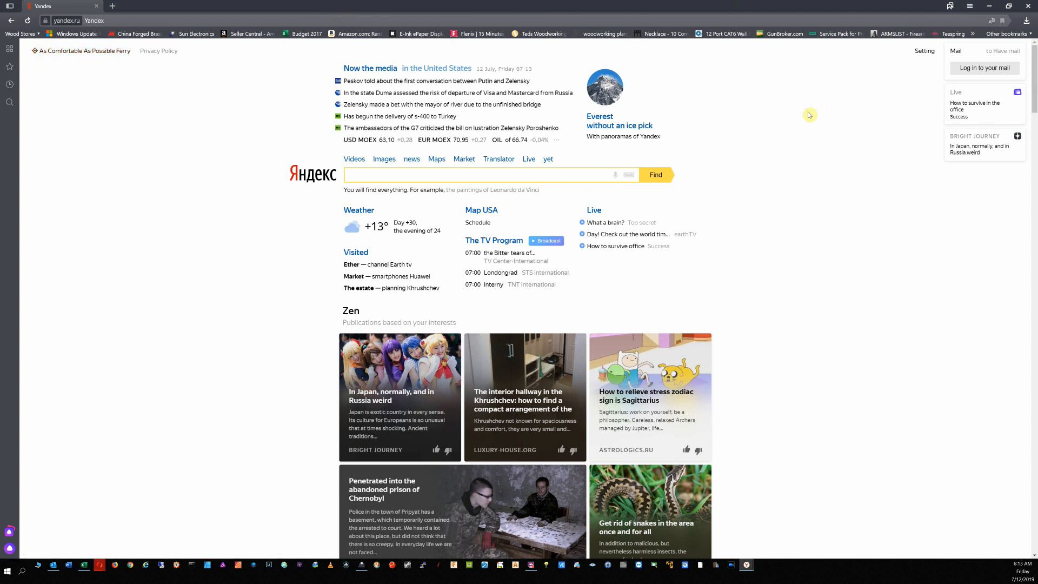
mouse_move(807, 115)
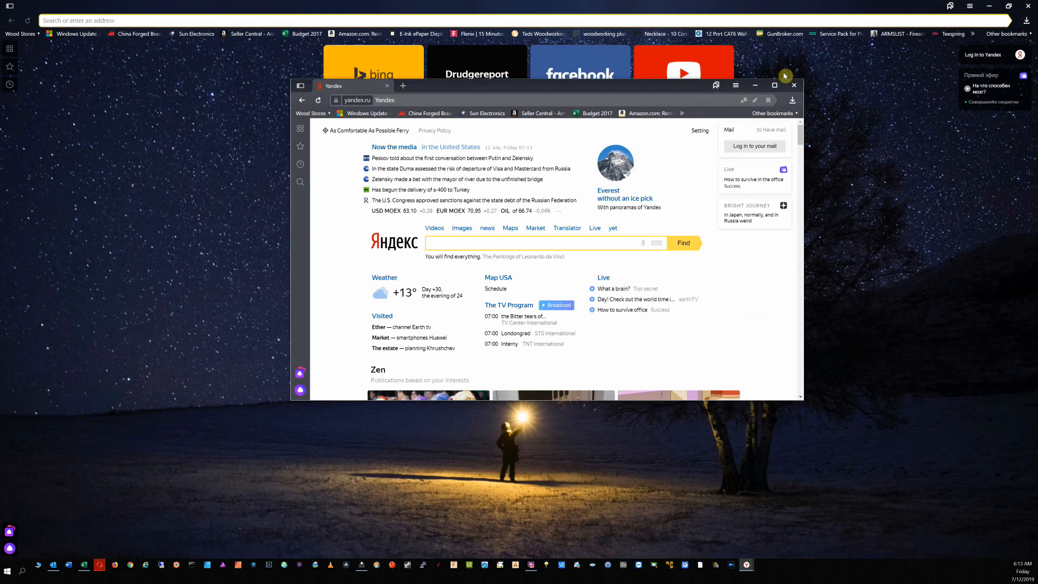
Step: Resize the restored Yandex Browser window over the desktop
left_click(716, 231)
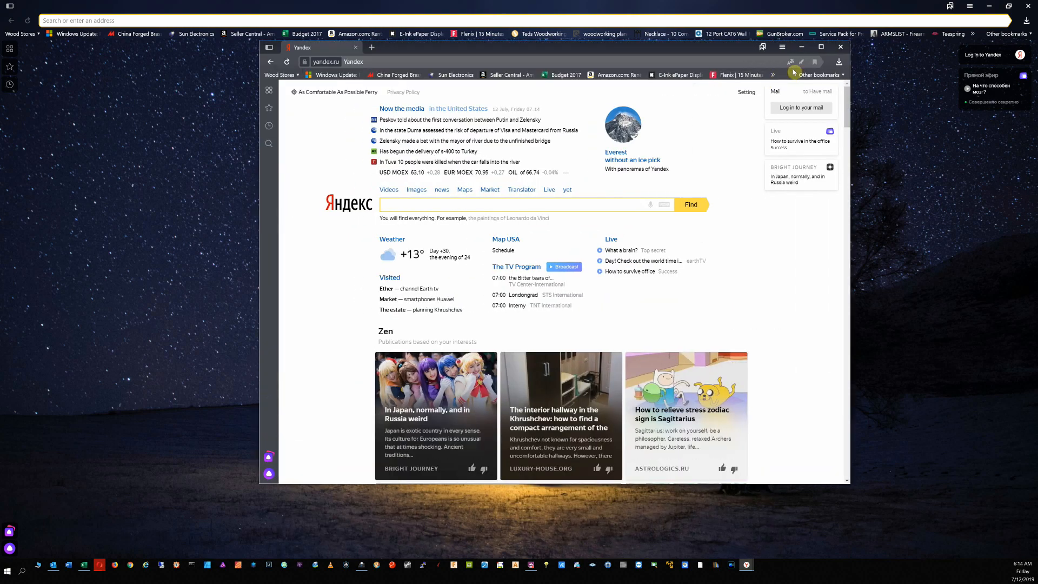
Step: Open Settings from the Yandex Browser hamburger menu
left_click(781, 47)
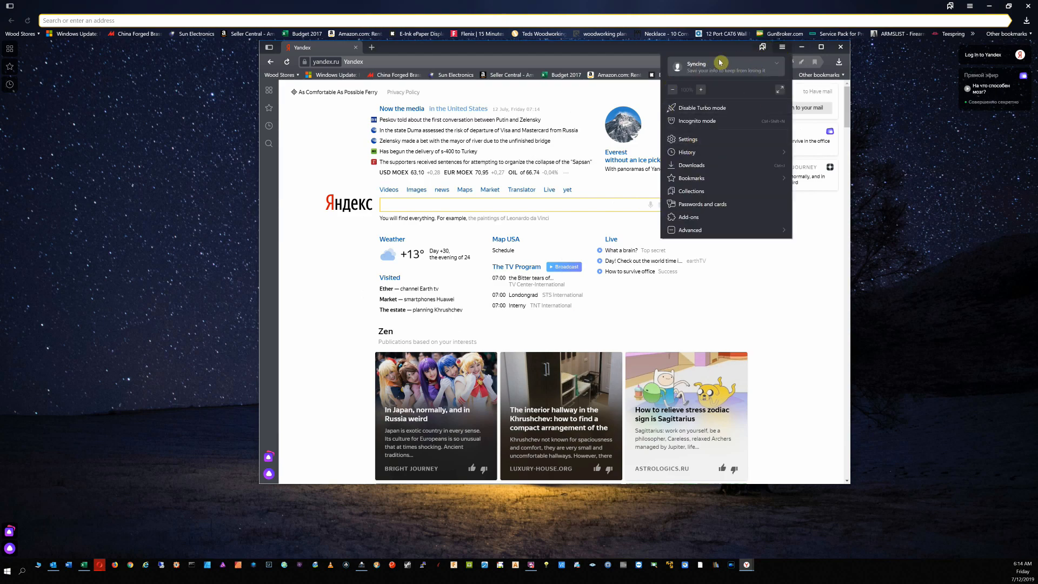
mouse_move(784, 50)
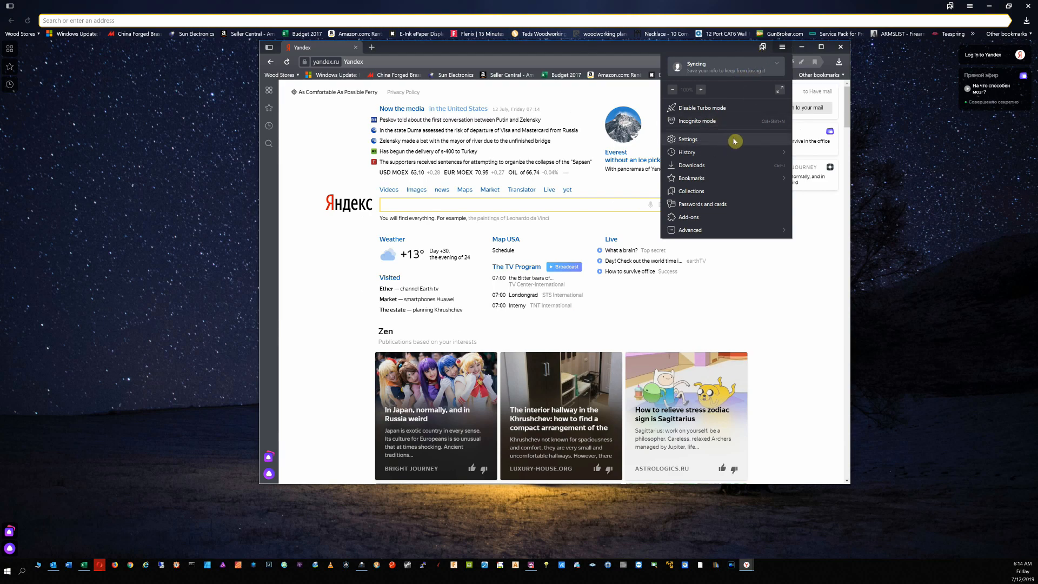
left_click(687, 139)
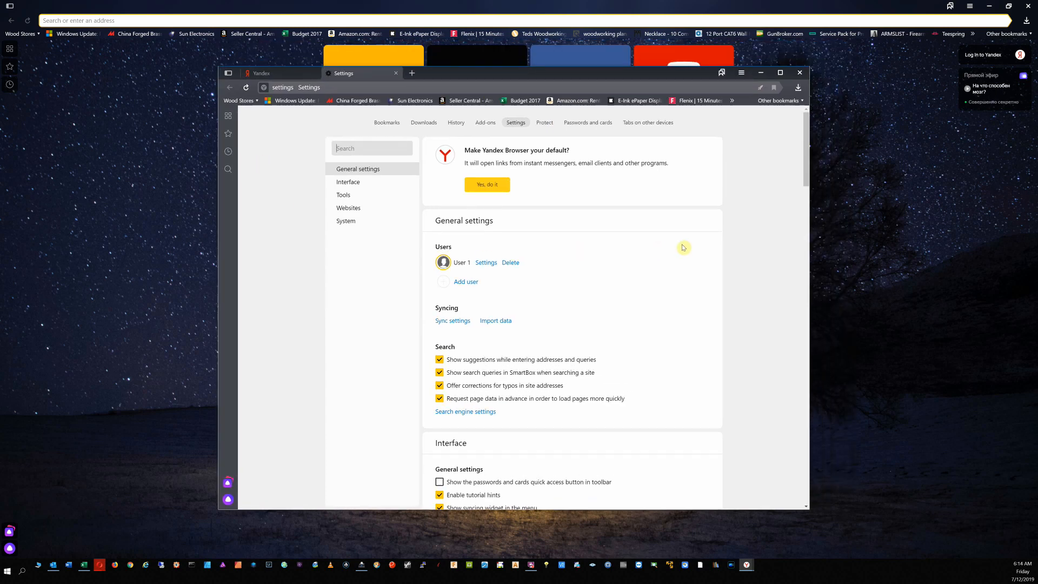
mouse_move(412, 273)
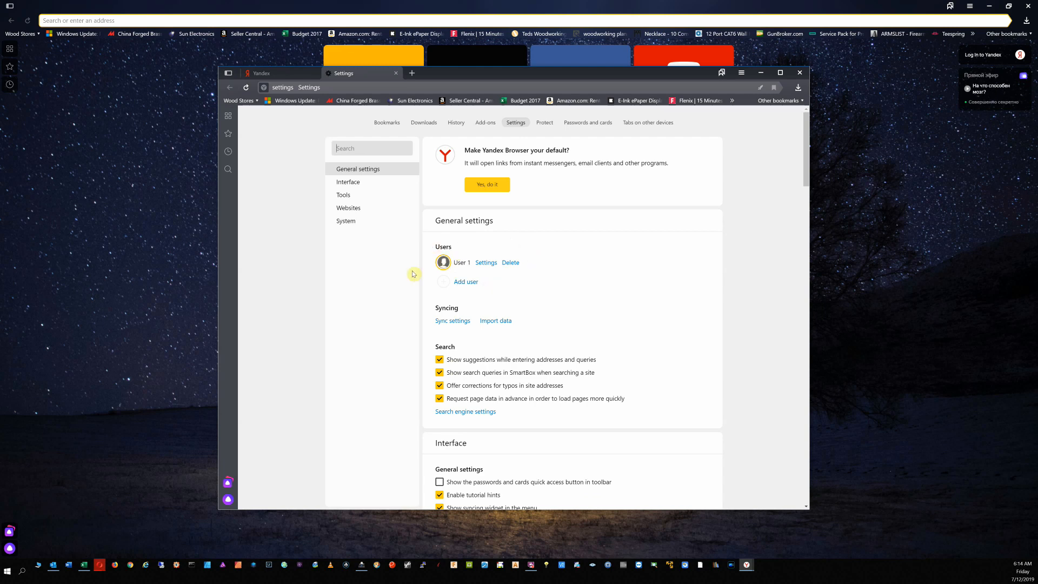
mouse_move(653, 293)
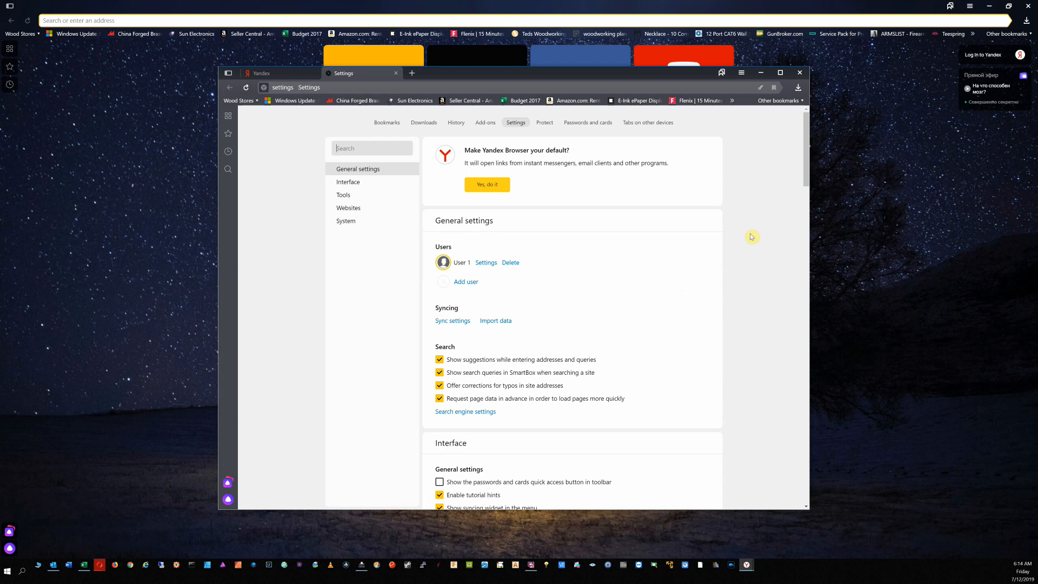
mouse_move(706, 296)
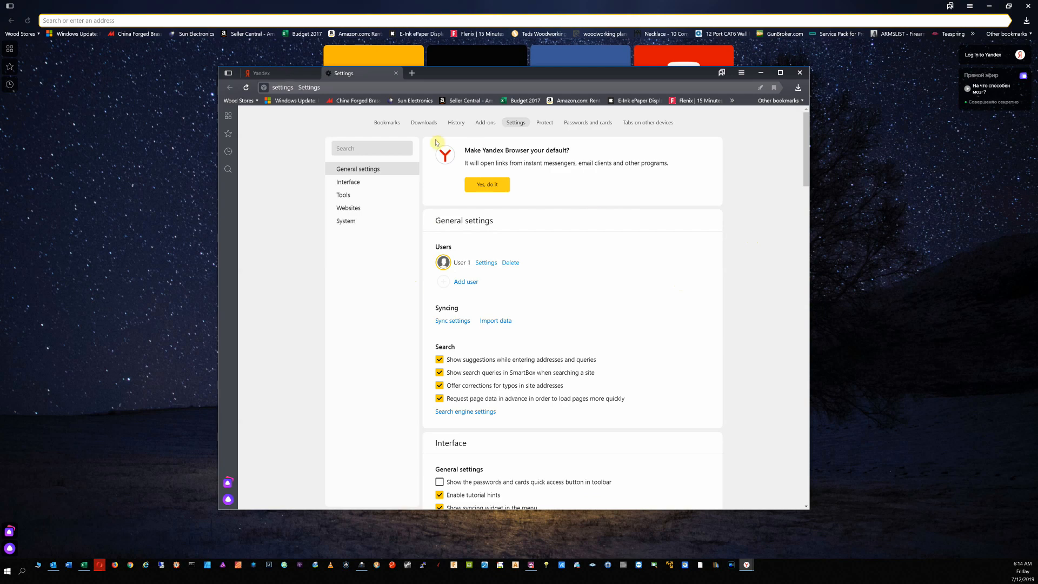
left_click(387, 123)
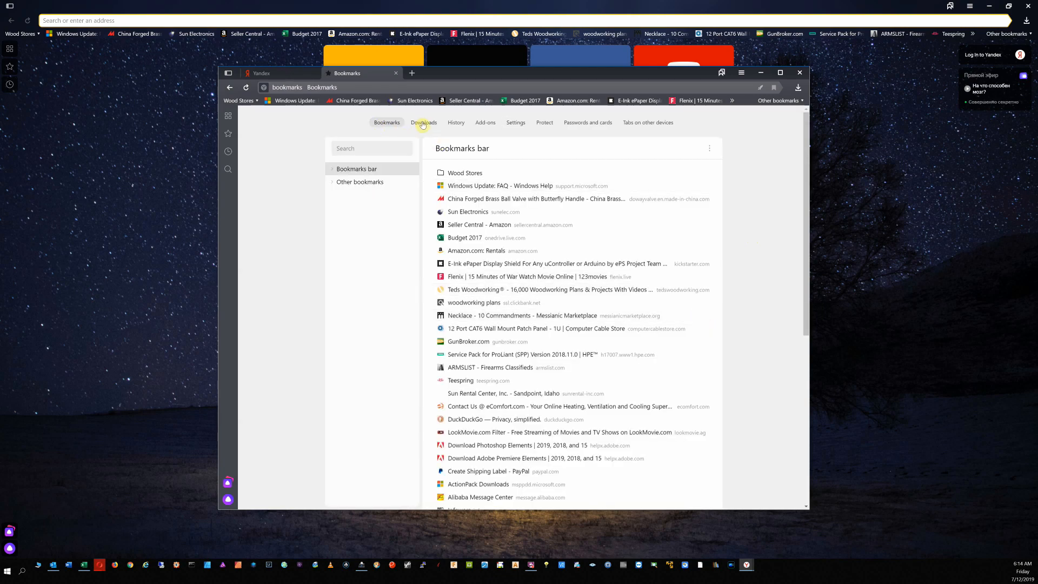
left_click(455, 123)
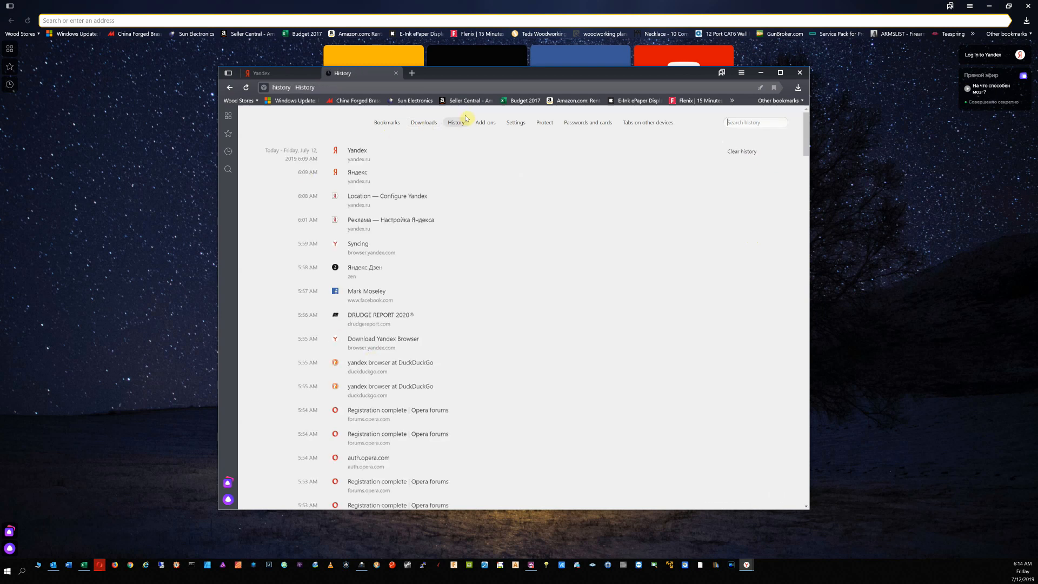
mouse_move(504, 299)
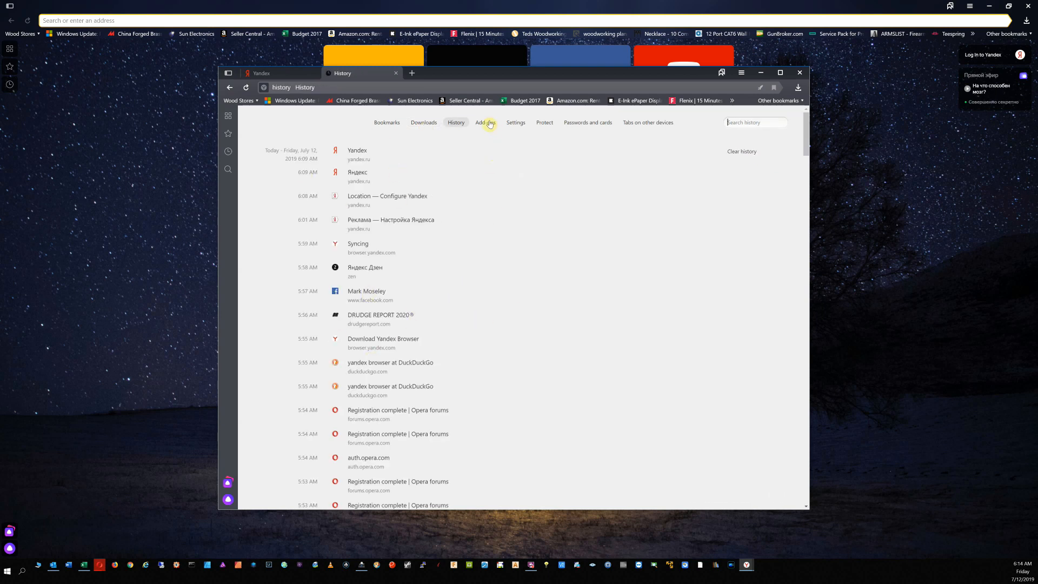
left_click(485, 123)
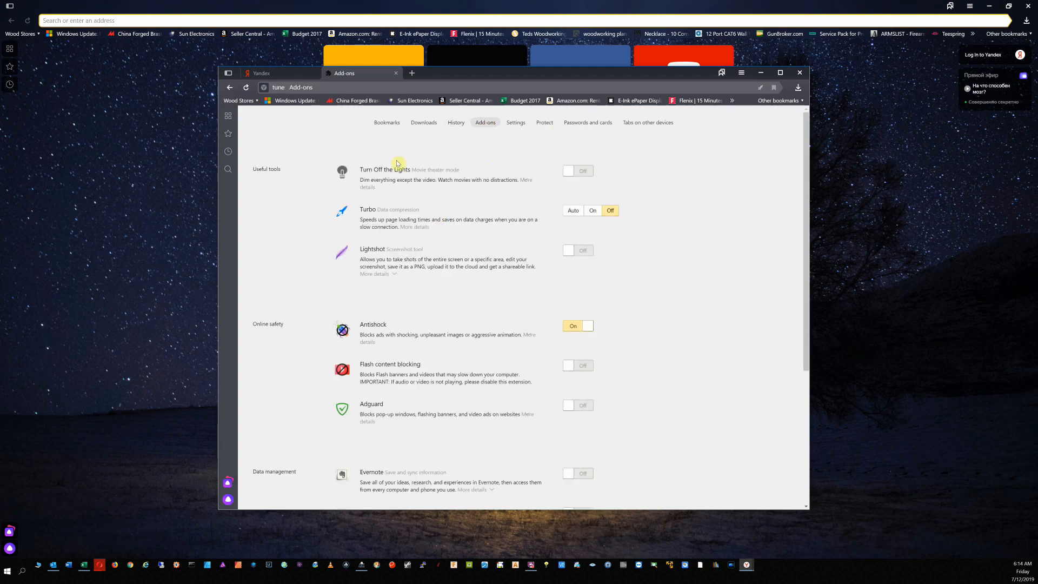
left_click(515, 122)
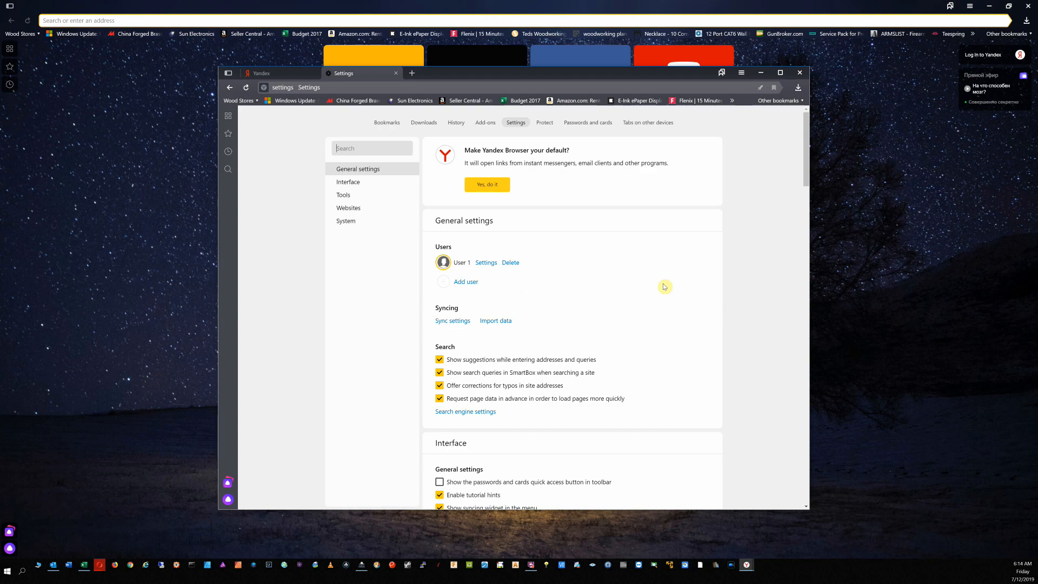
mouse_move(658, 331)
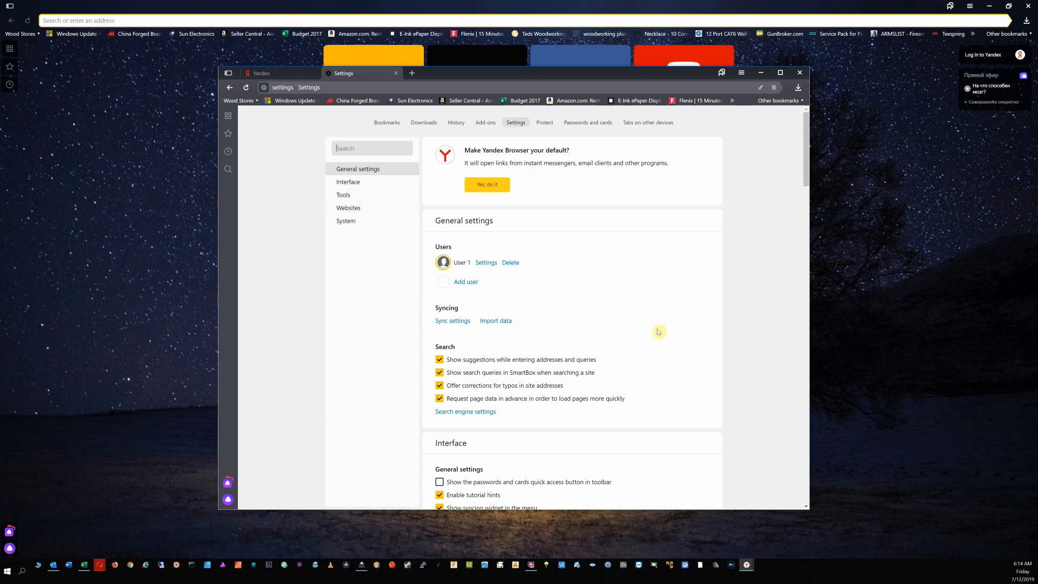
Step: Turn off the high-resolution animated background and scroll to the Tools section
scroll("down", 3)
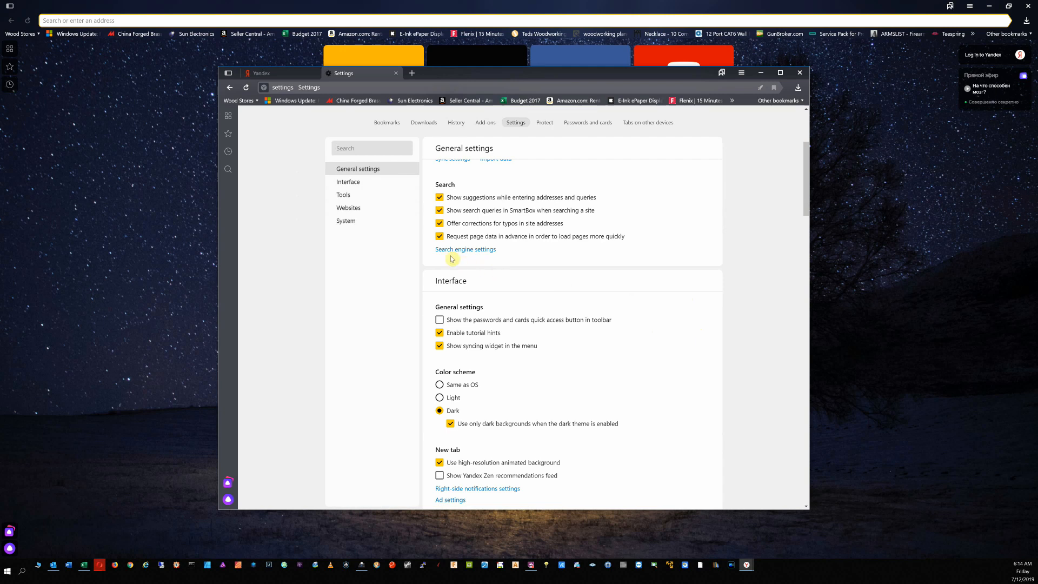
mouse_move(478, 255)
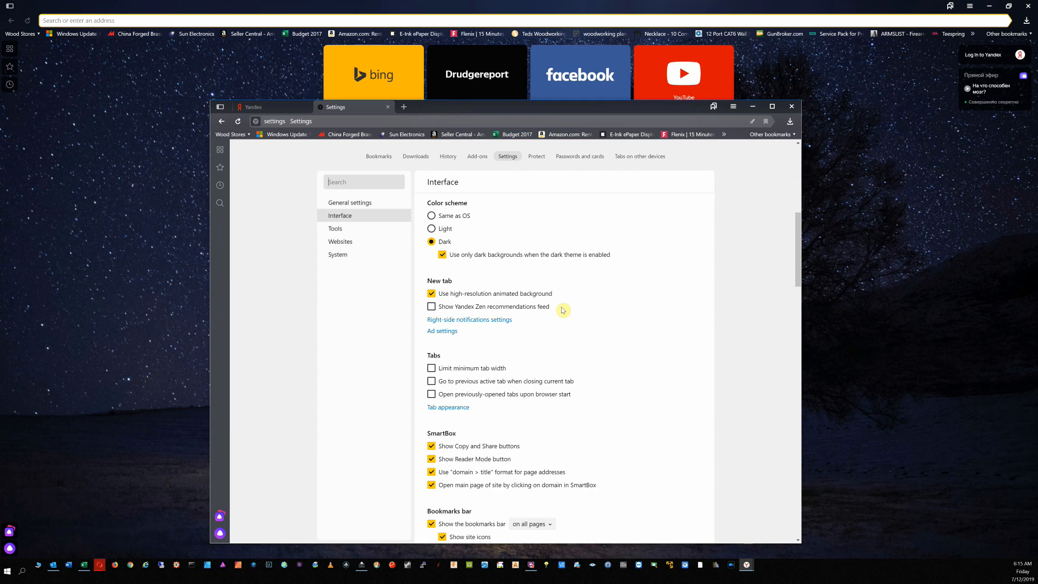
left_click(431, 293)
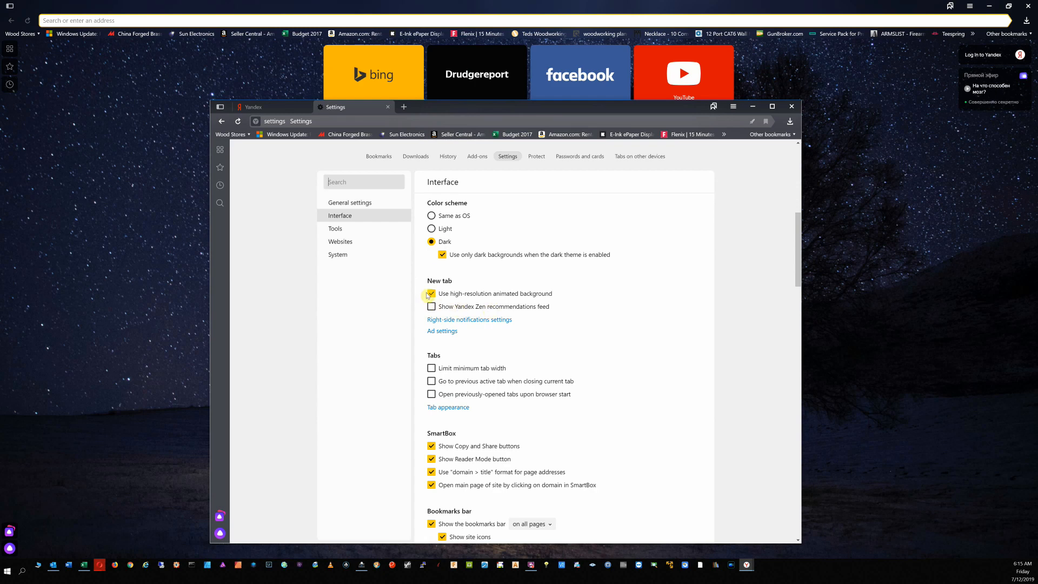
left_click(431, 294)
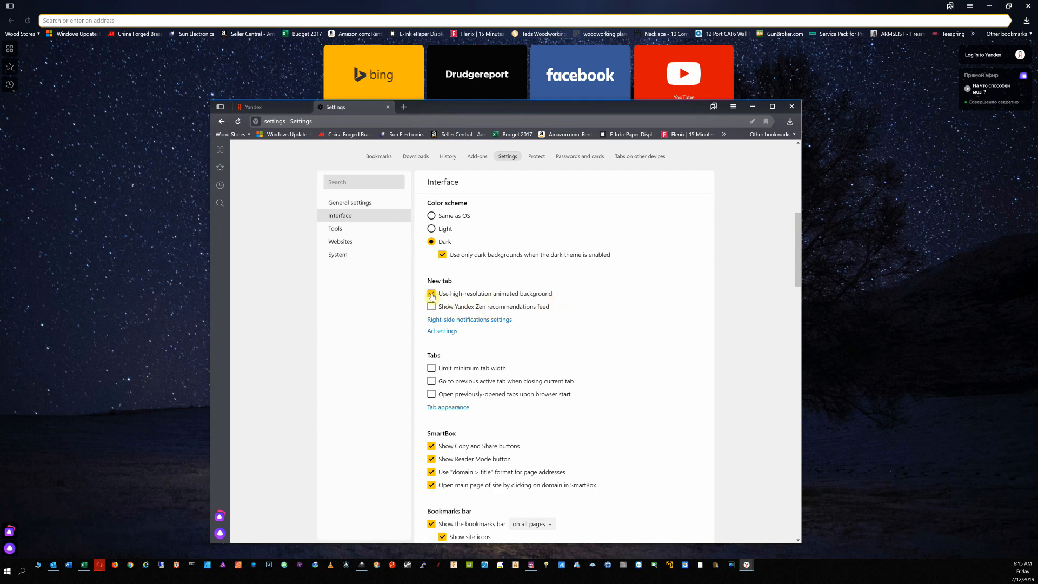
left_click(431, 294)
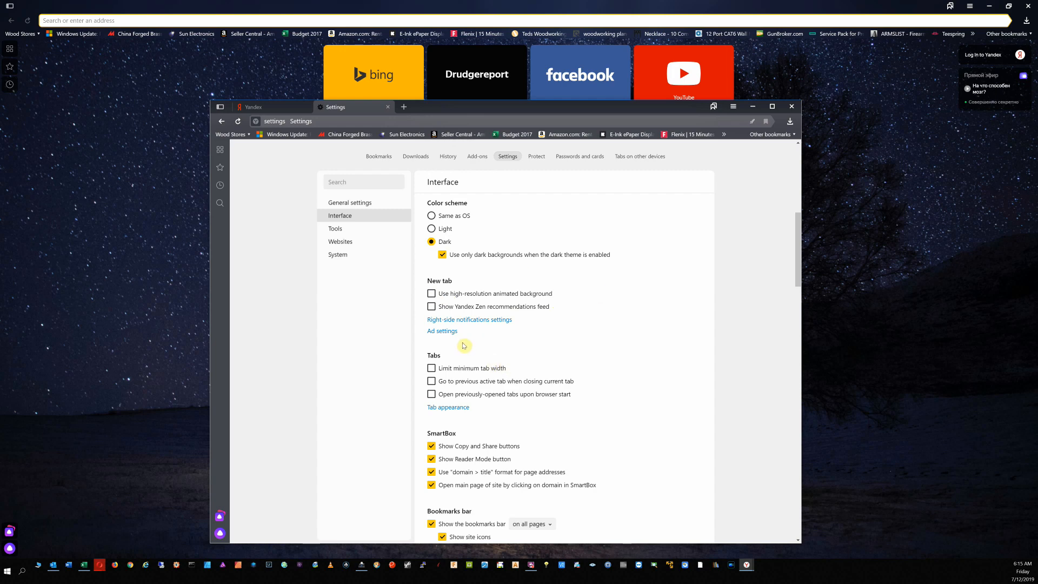
scroll("down", 3)
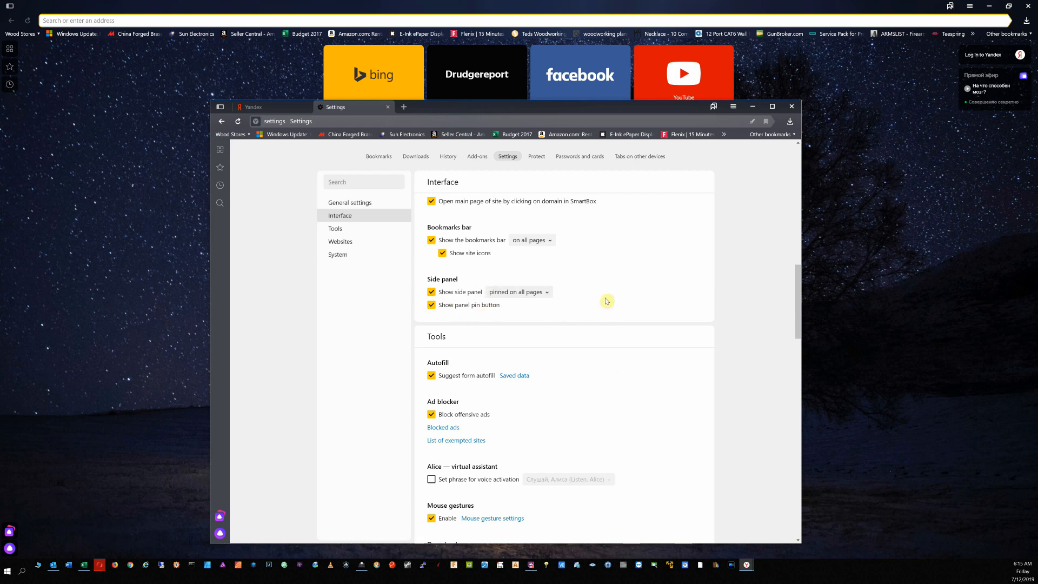
mouse_move(673, 347)
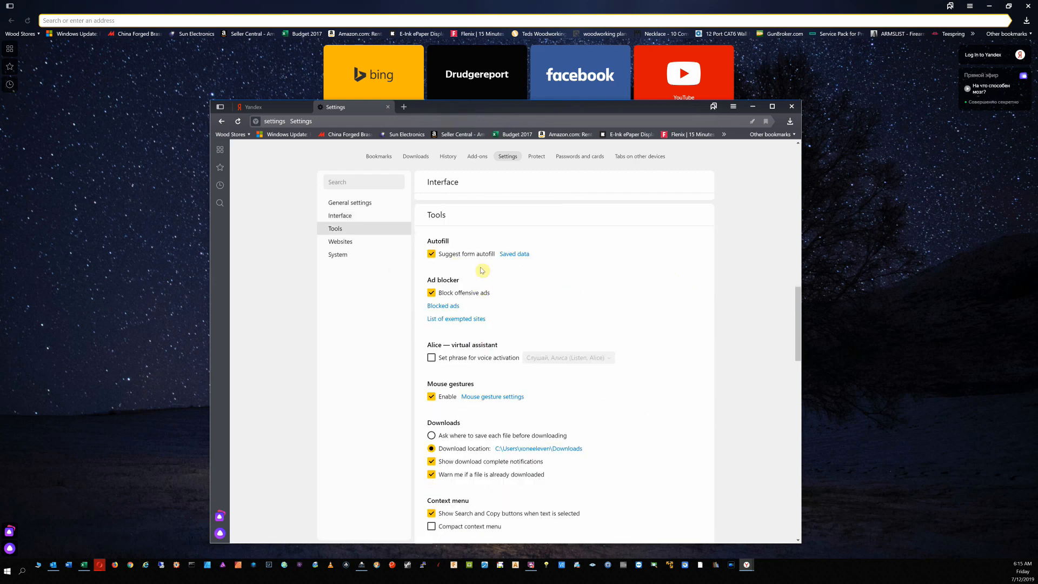
left_click(442, 305)
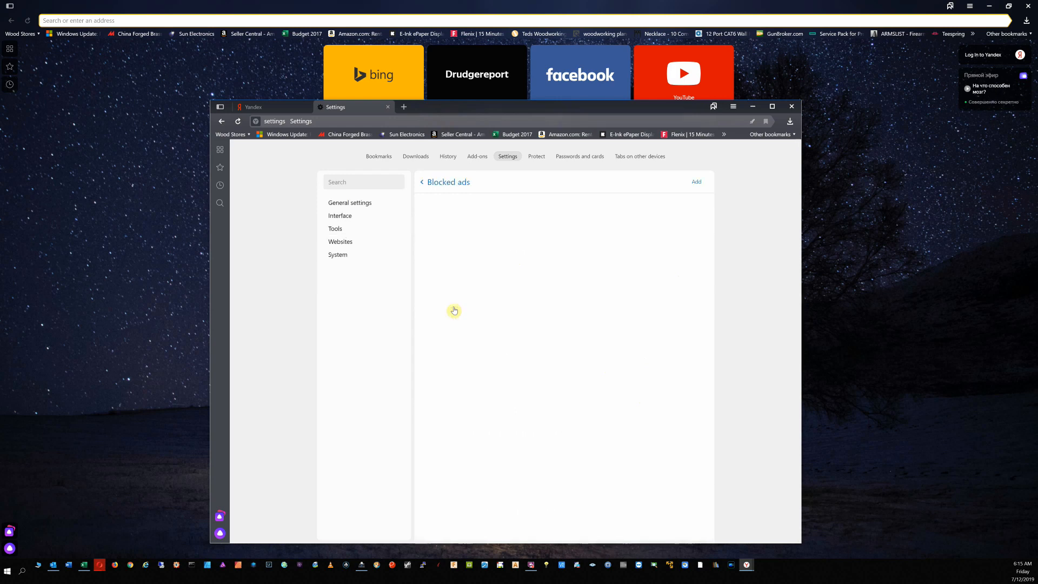
mouse_move(550, 280)
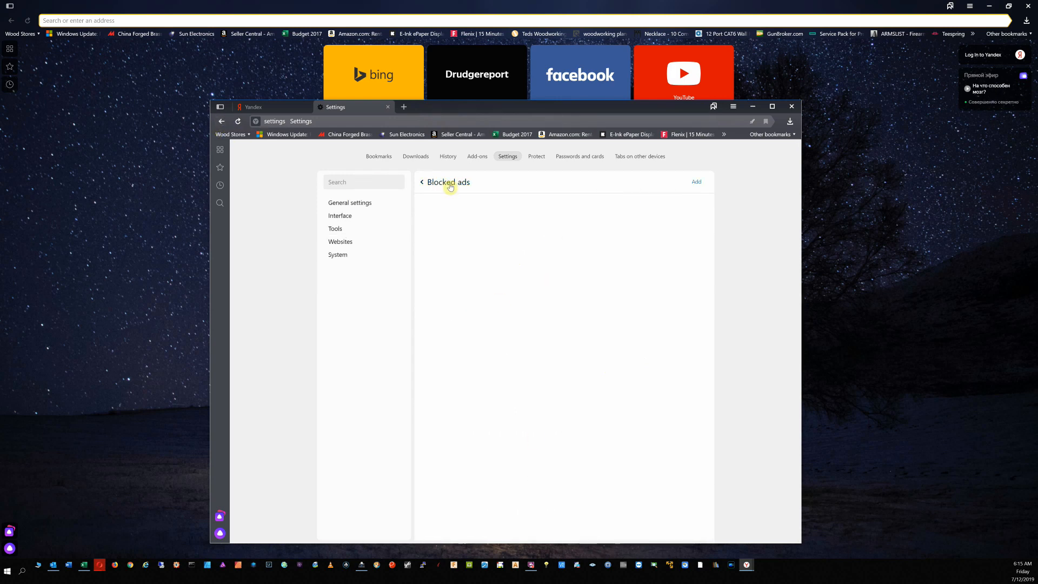
left_click(422, 182)
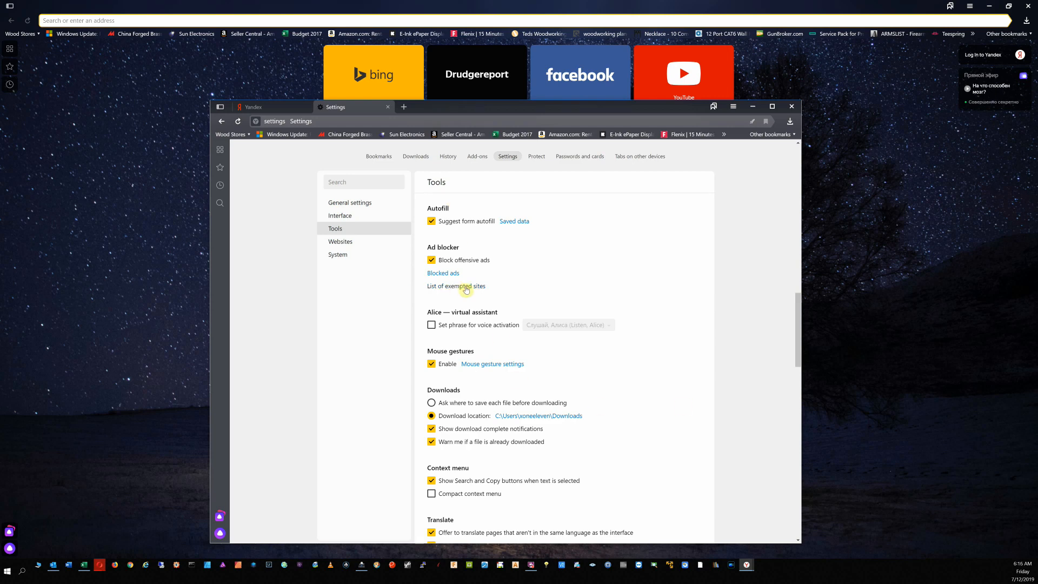
left_click(455, 286)
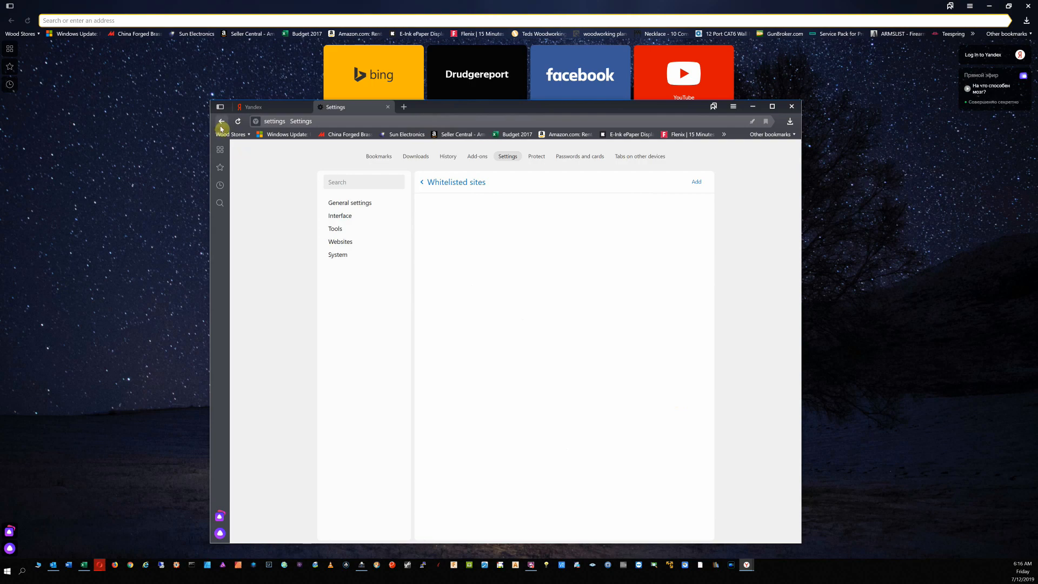
left_click(336, 228)
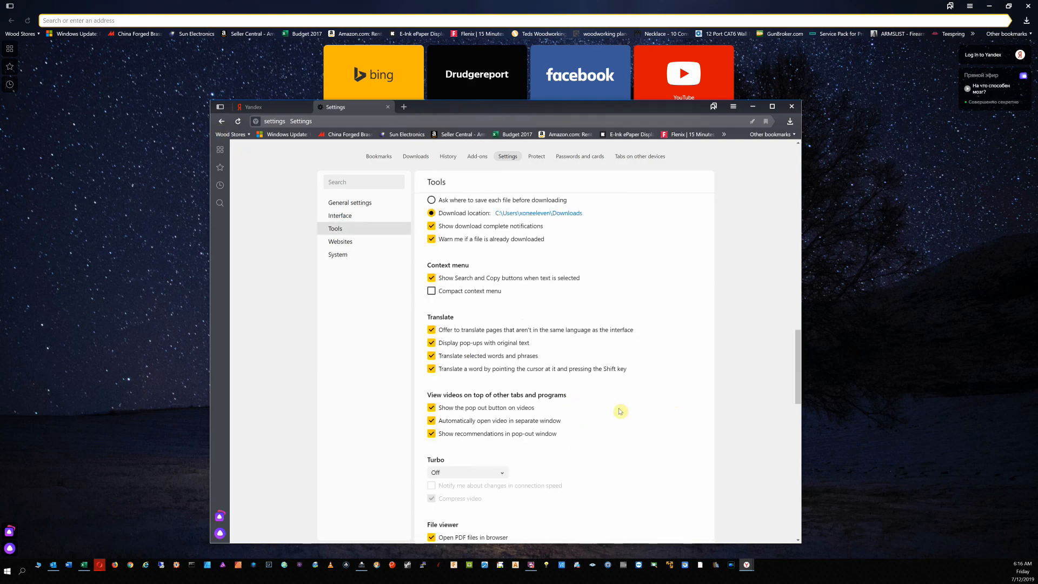
Step: Scroll through Tools to the file viewer and Yandex.Collections options
scroll("up", 3)
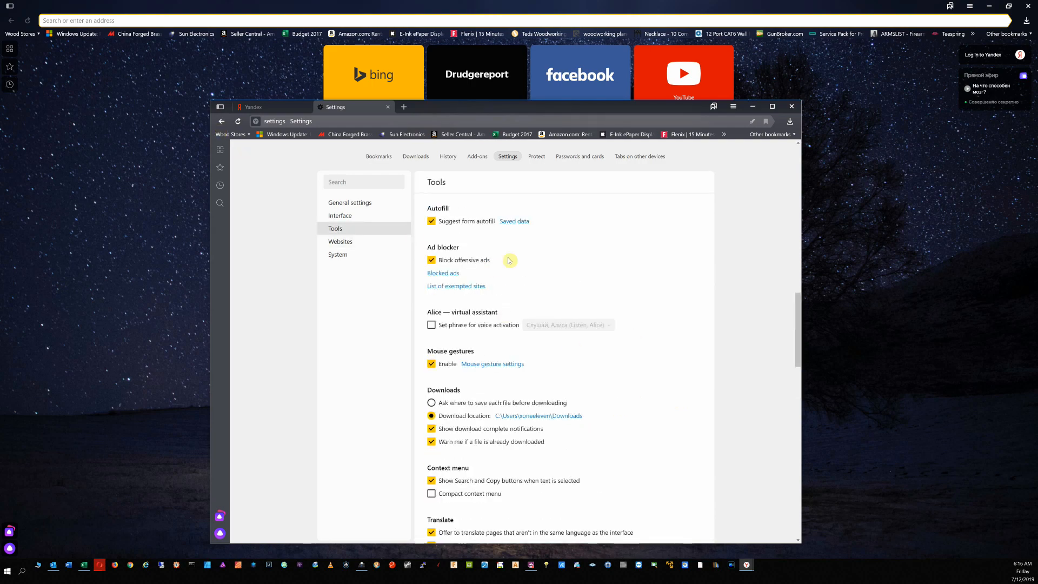
mouse_move(446, 312)
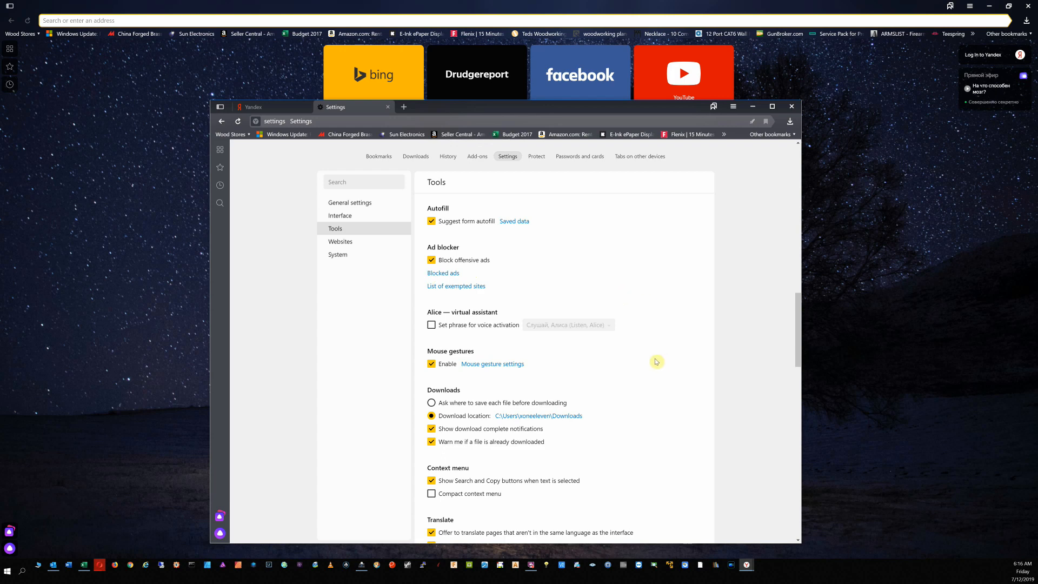
scroll("down", 3)
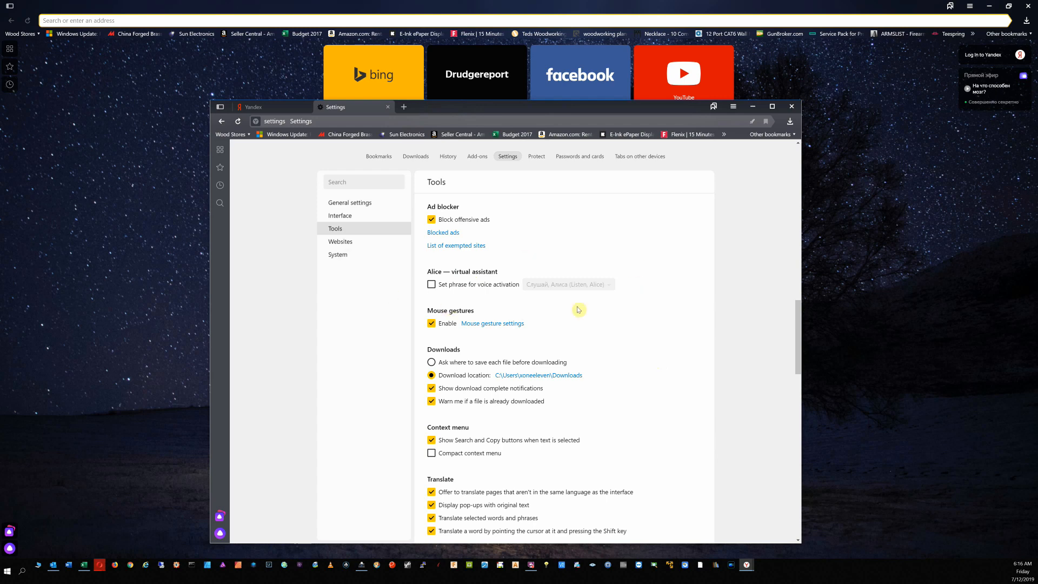
mouse_move(642, 309)
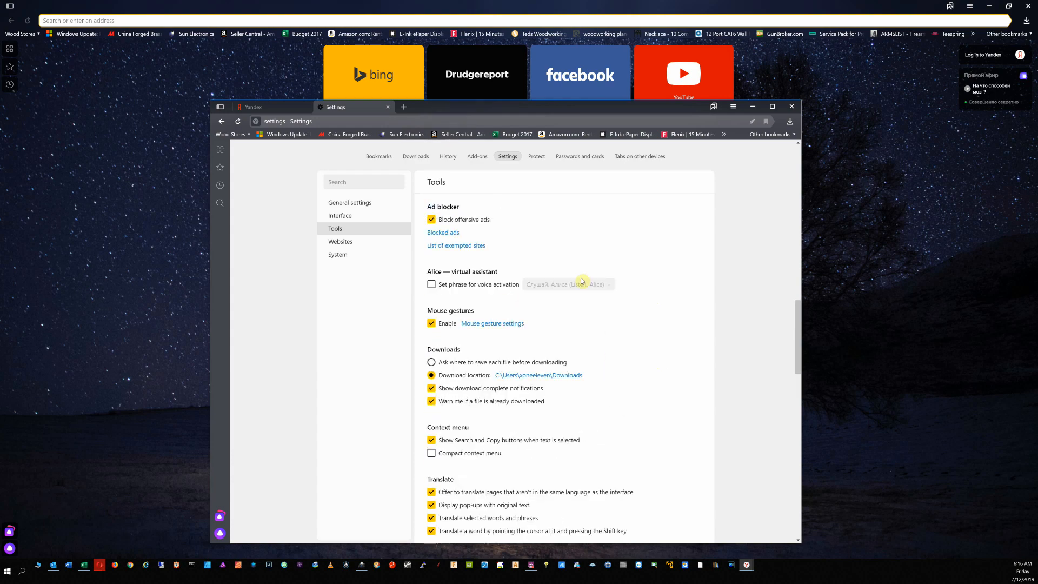
mouse_move(708, 379)
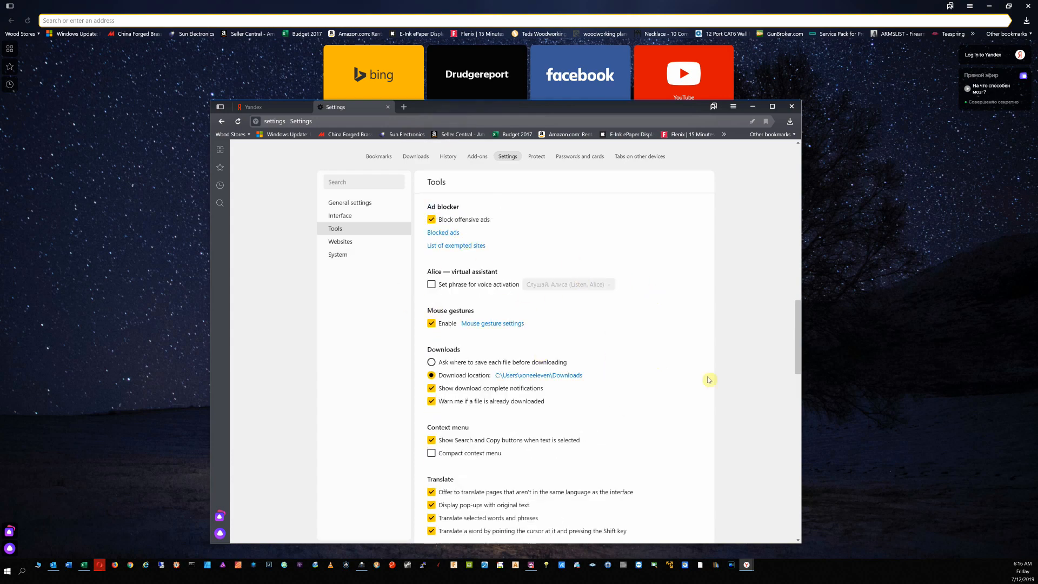
scroll("down", 3)
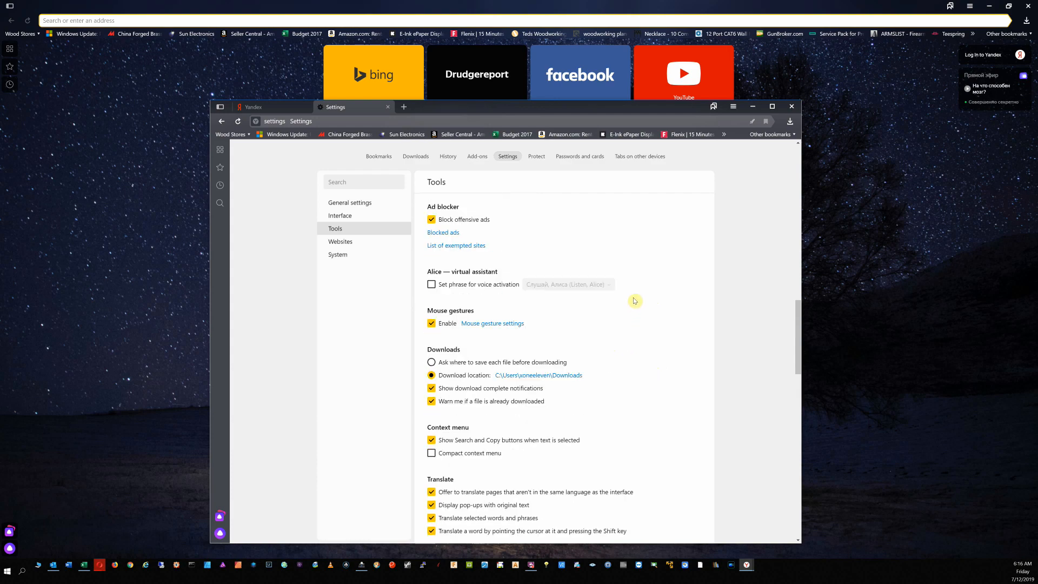
scroll("down", 3)
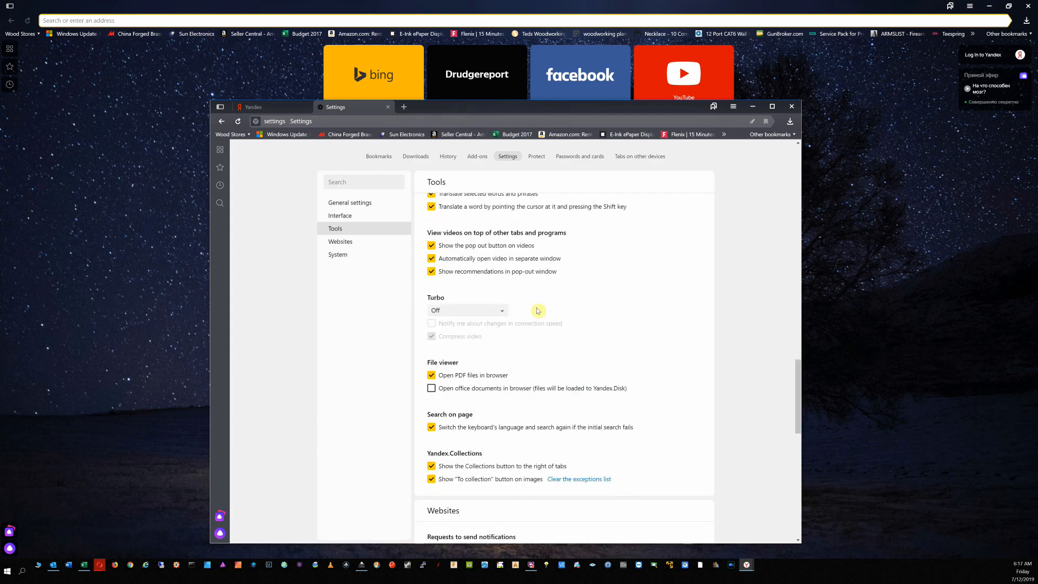
Step: Keep Turbo off, block website notification requests, and open the Protect settings
left_click(467, 310)
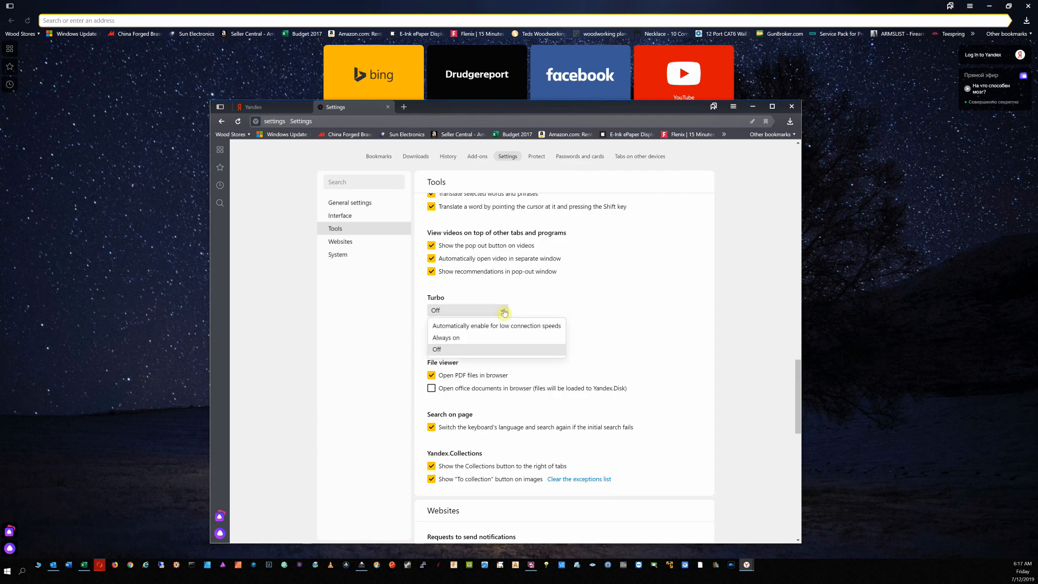
left_click(436, 348)
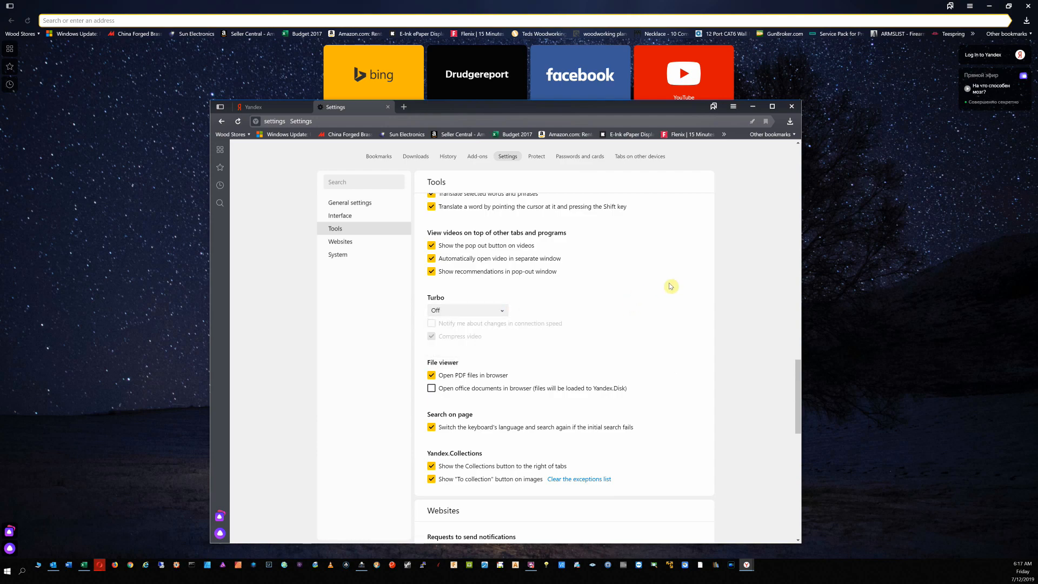
scroll("down", 3)
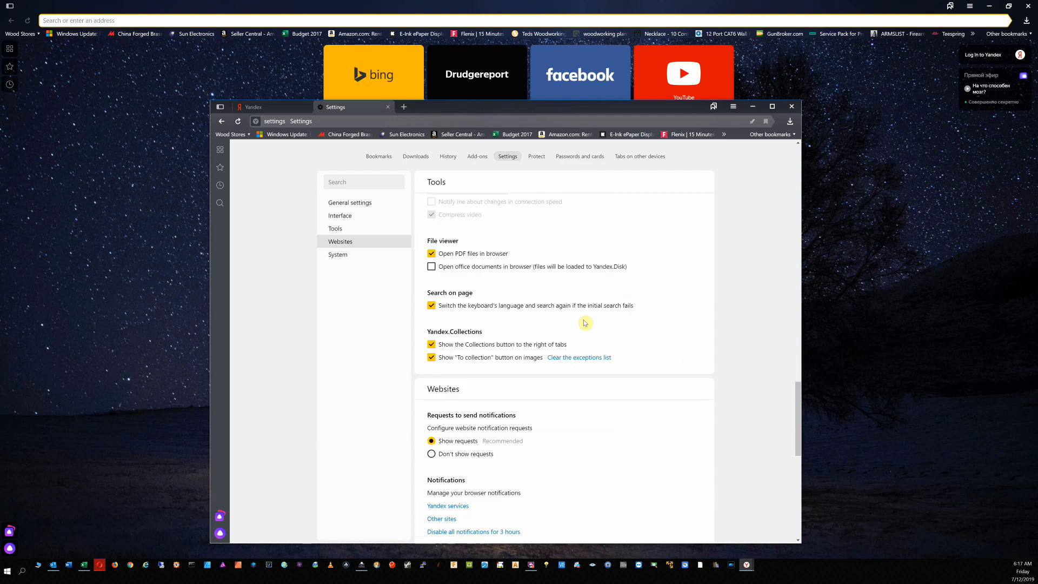
mouse_move(702, 310)
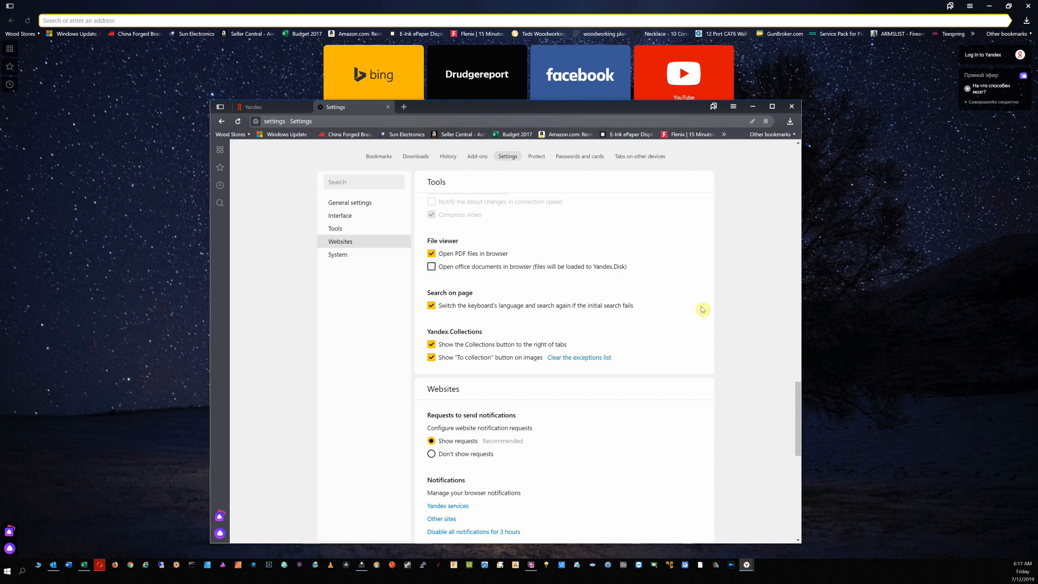
scroll("down", 3)
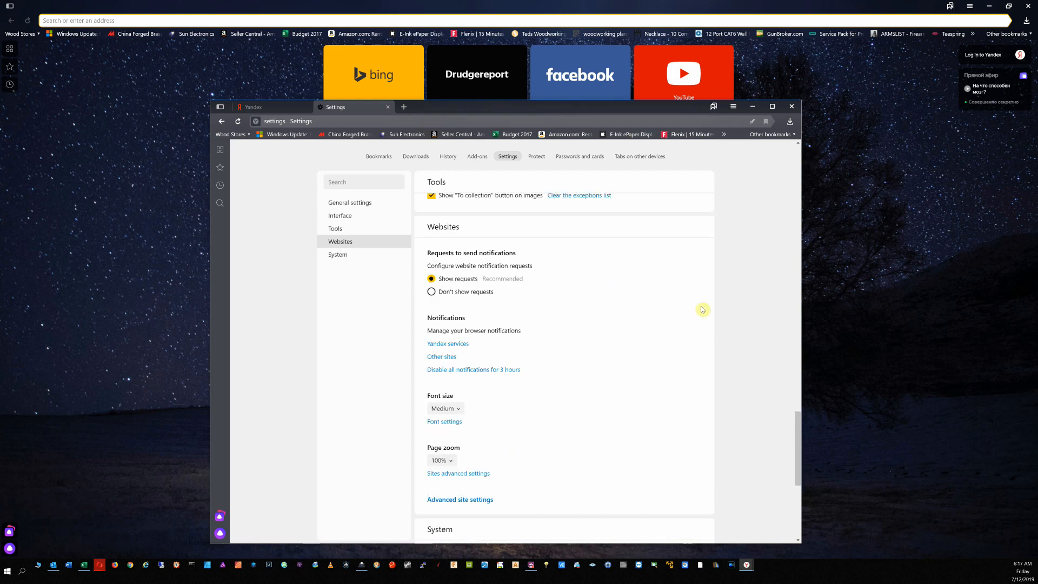
scroll("down", 3)
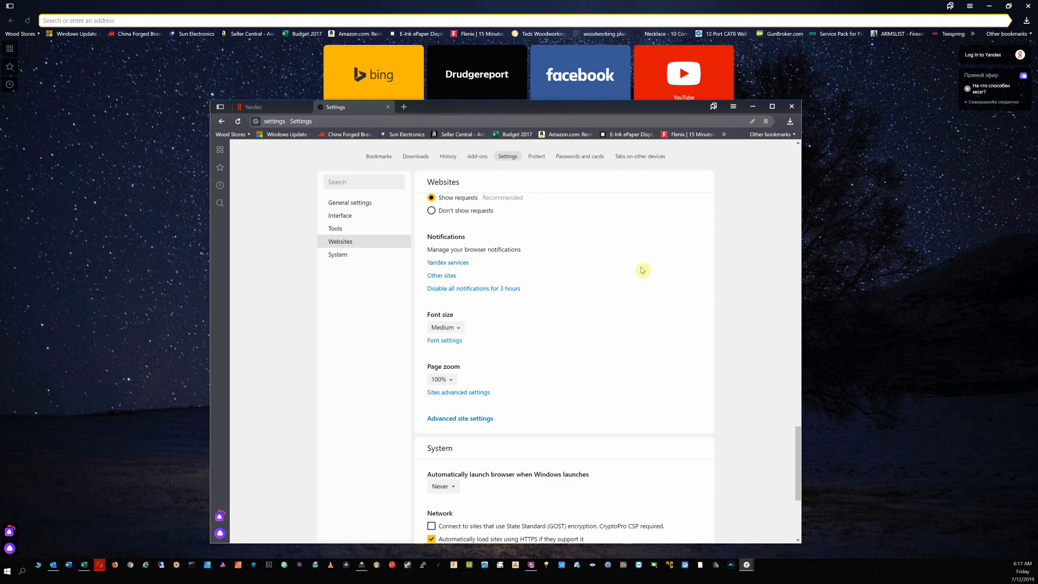
scroll("down", 3)
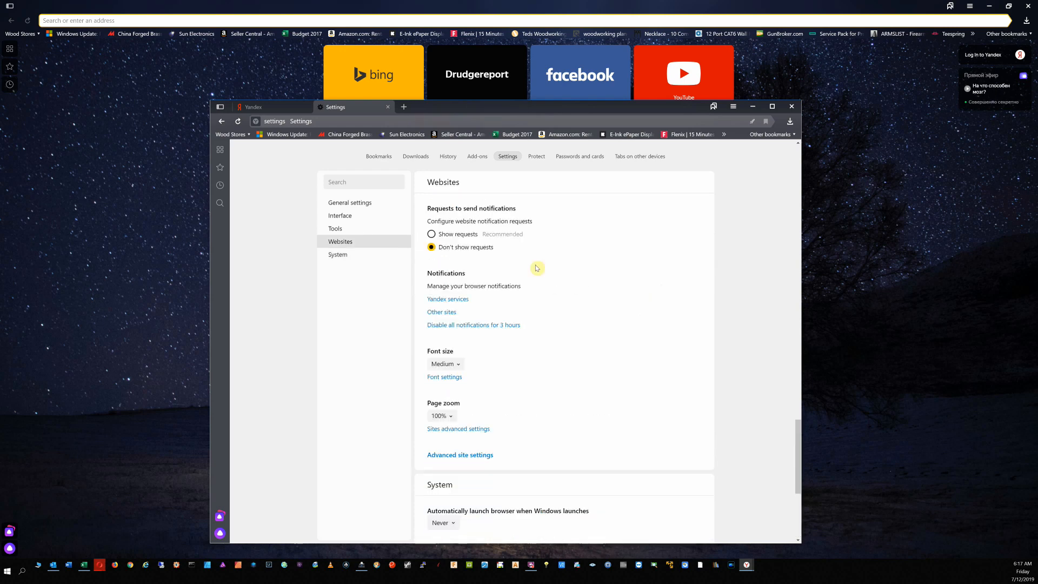
mouse_move(614, 337)
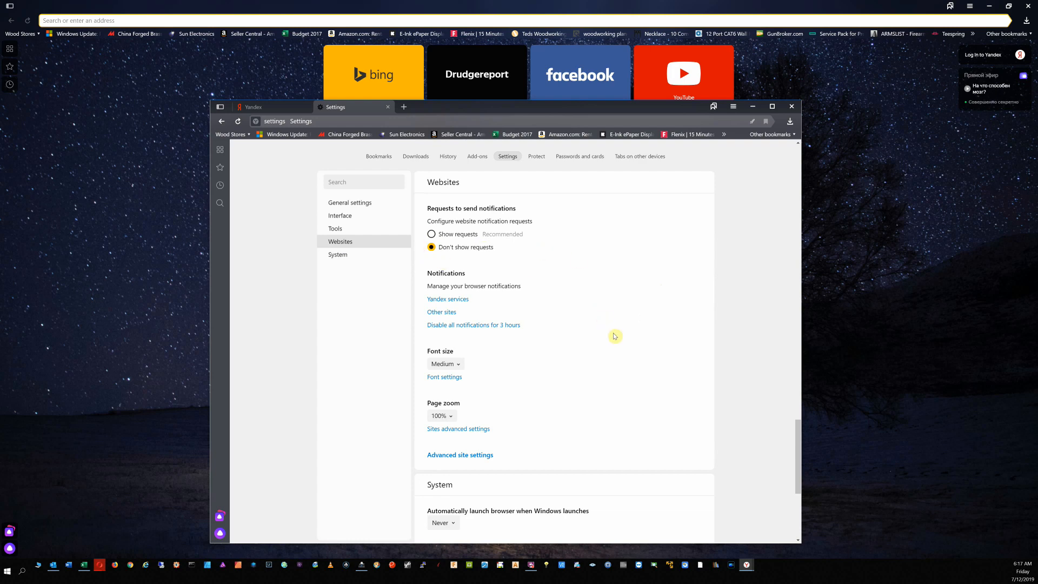
mouse_move(616, 336)
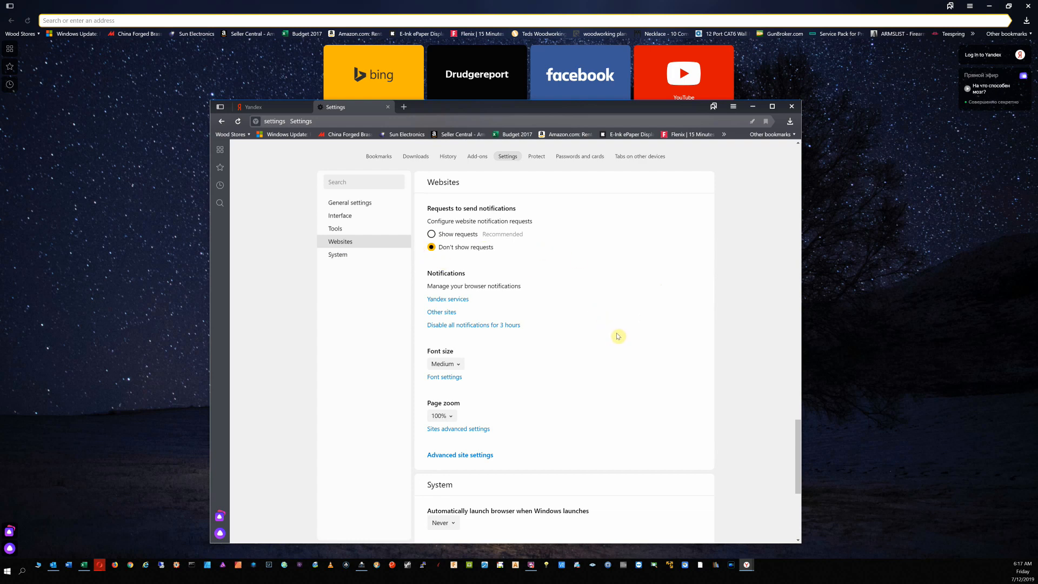
left_click(536, 156)
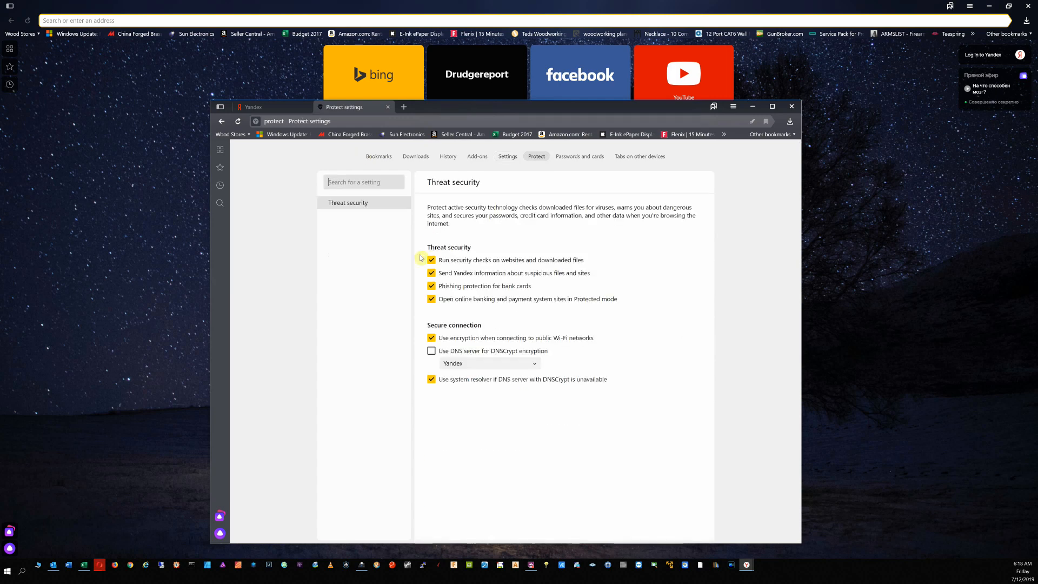
mouse_move(694, 333)
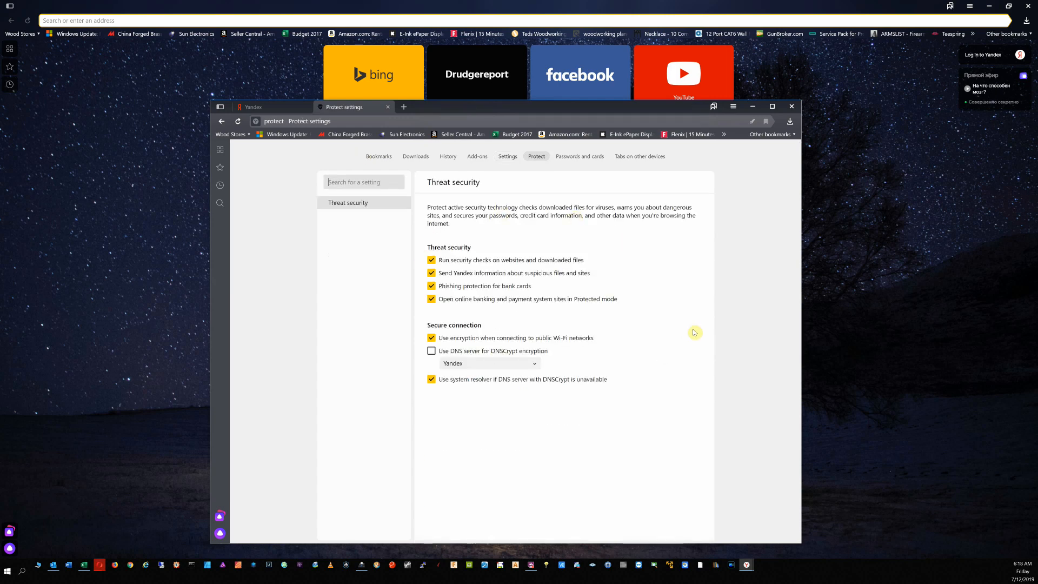
mouse_move(366, 324)
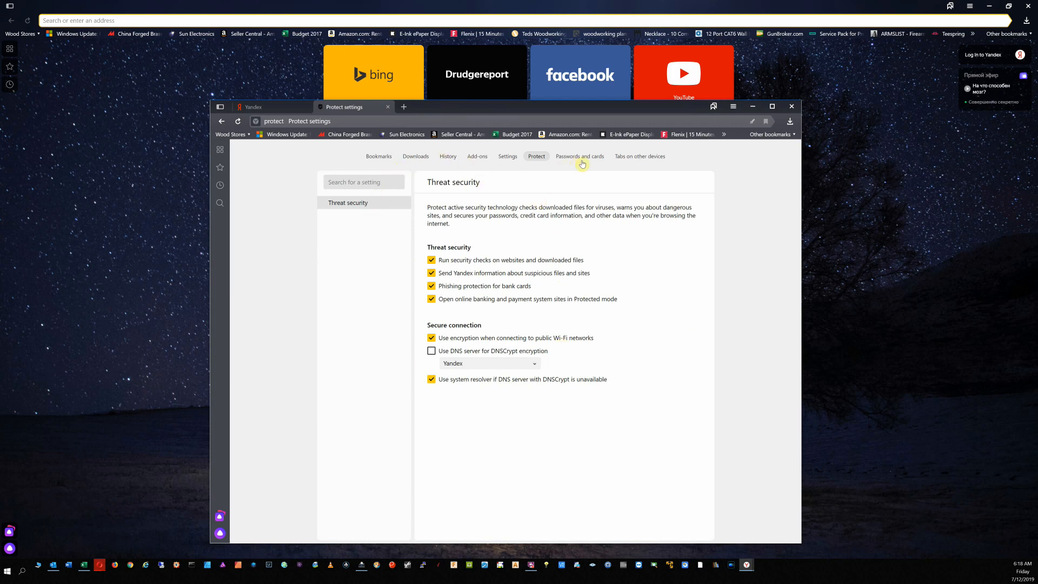
mouse_move(560, 233)
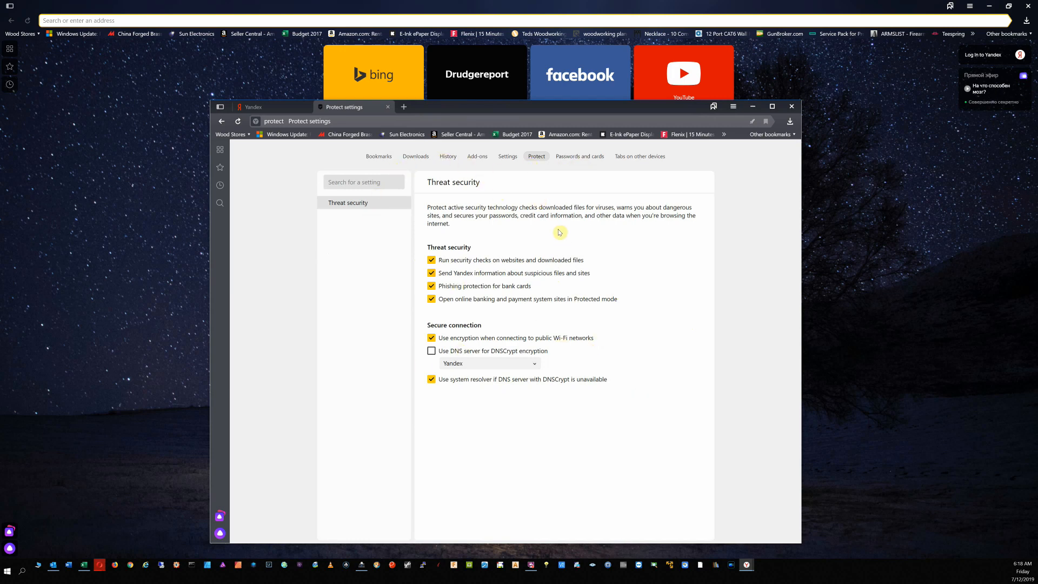
mouse_move(602, 202)
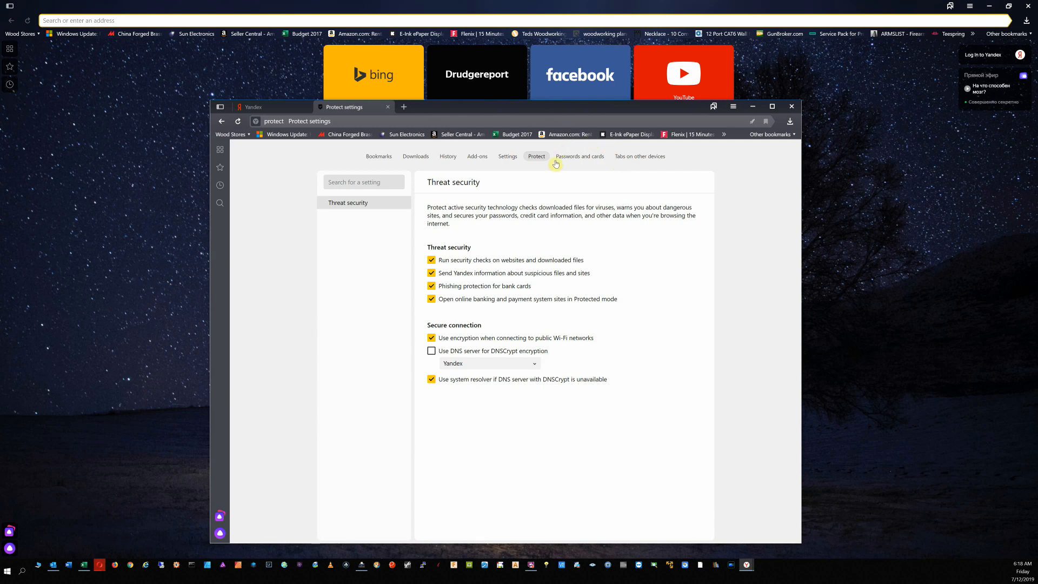
mouse_move(564, 171)
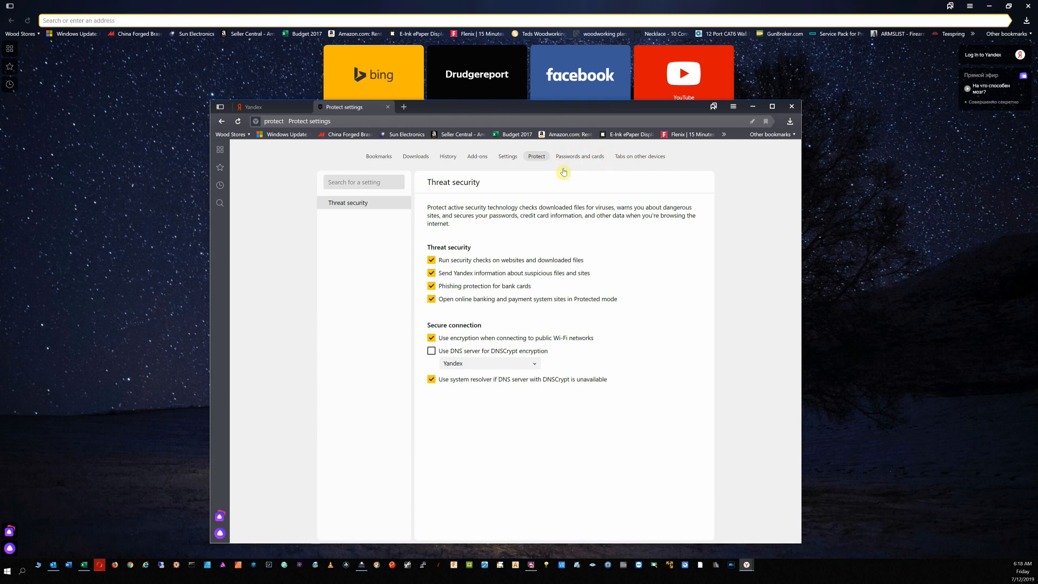
mouse_move(580, 143)
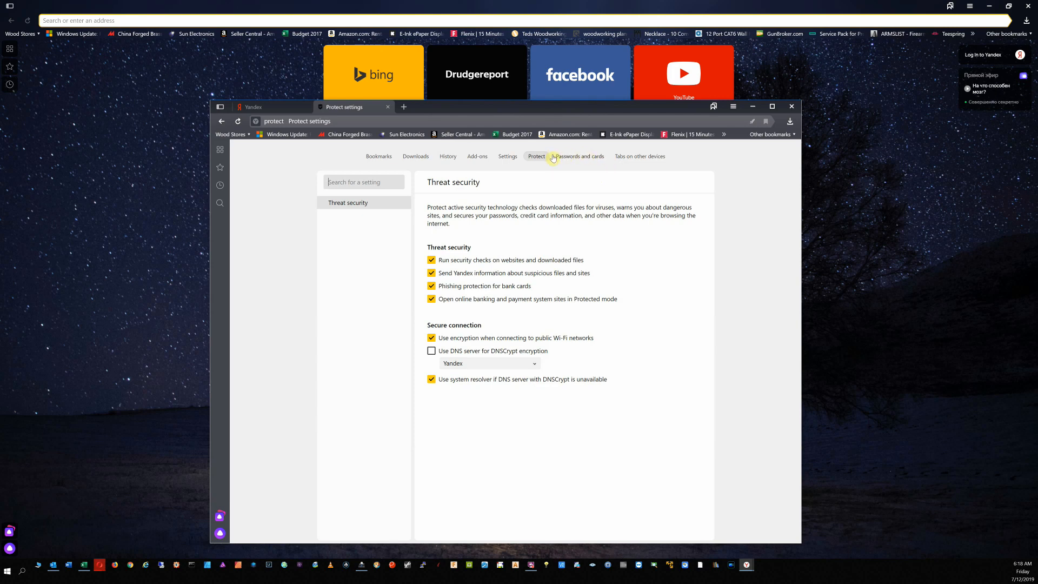
mouse_move(566, 170)
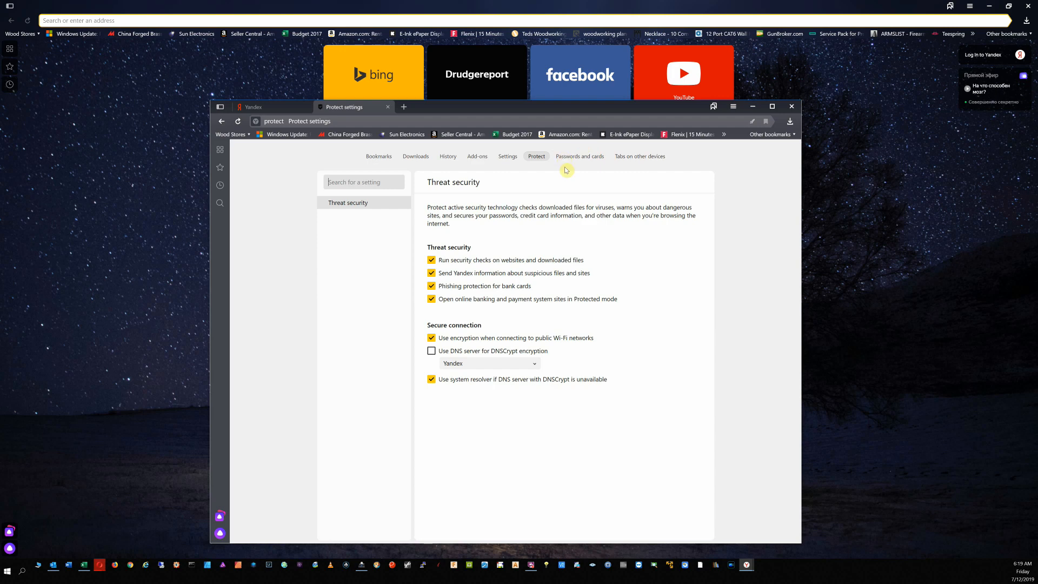
mouse_move(599, 170)
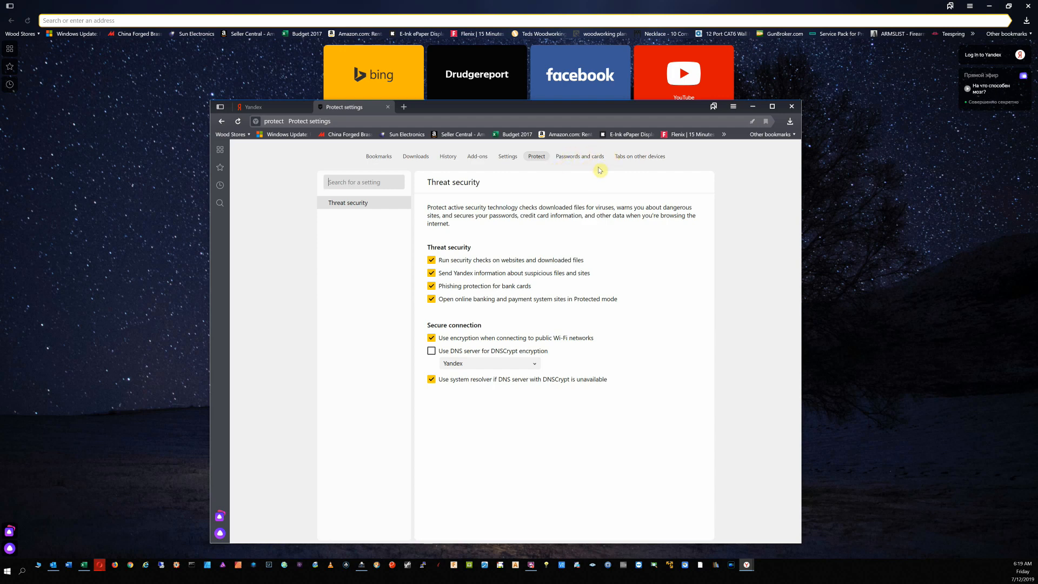
mouse_move(604, 160)
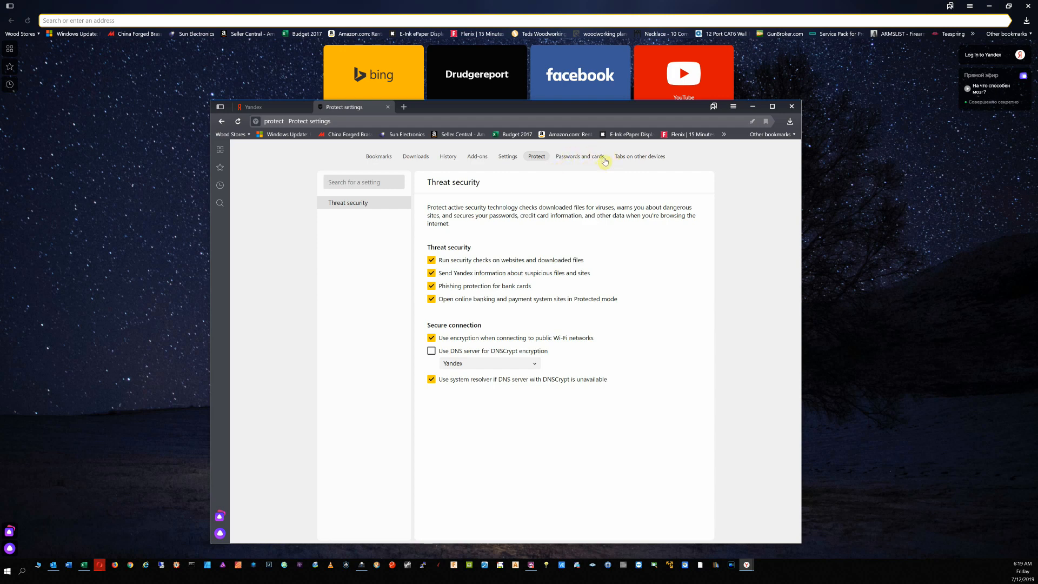
mouse_move(558, 154)
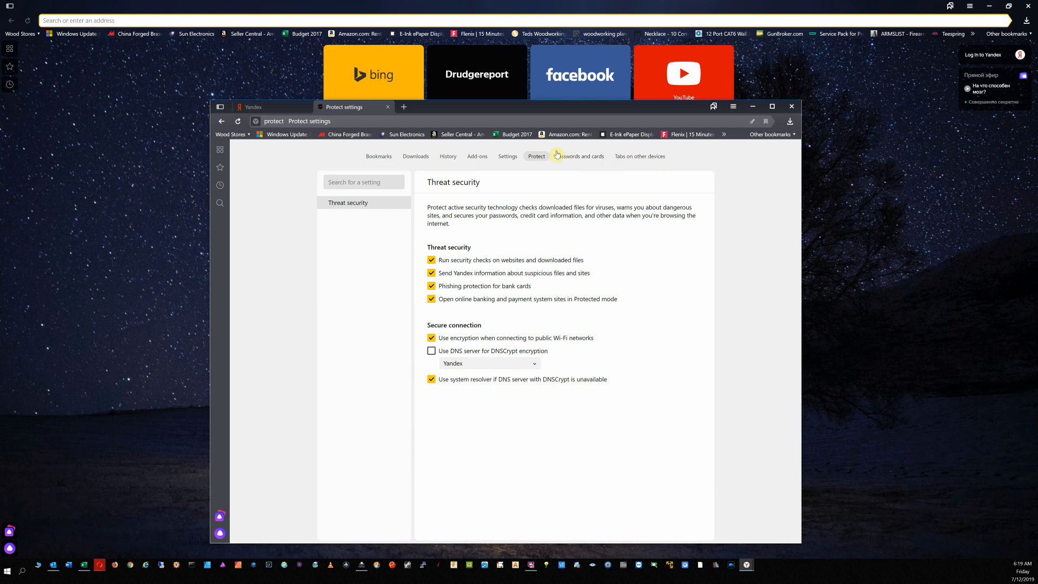
mouse_move(610, 188)
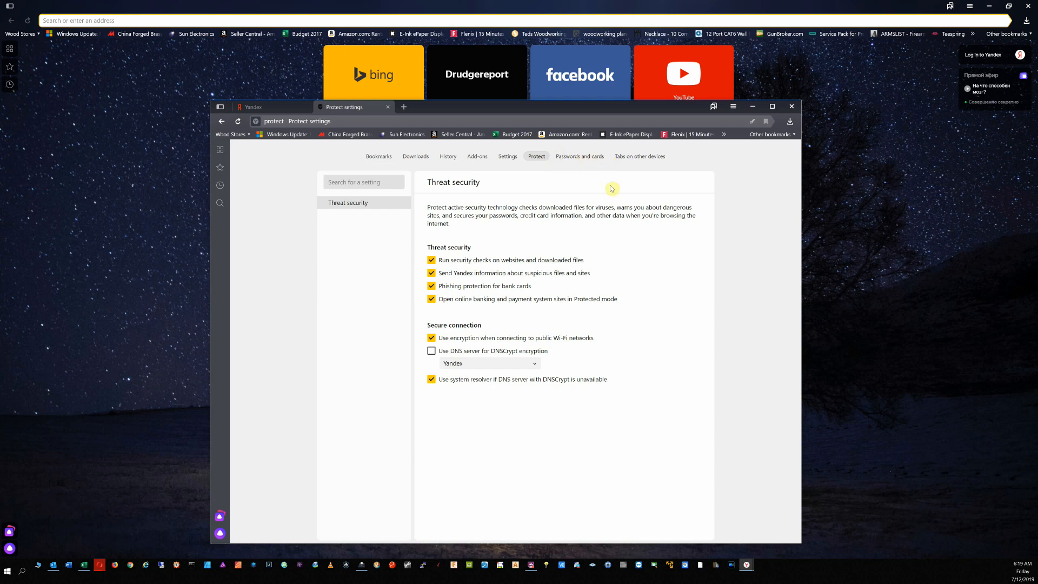
mouse_move(573, 154)
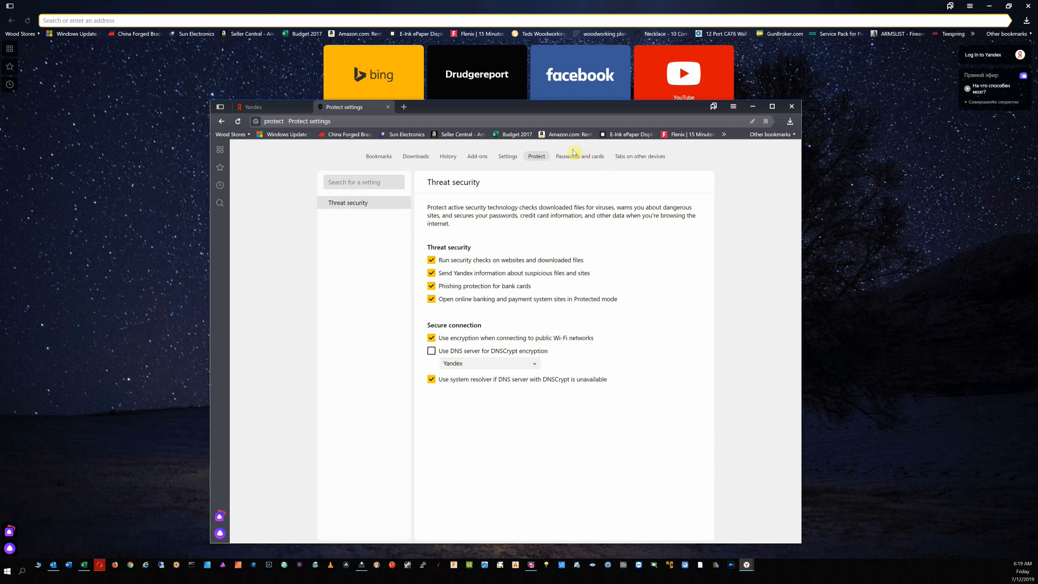
mouse_move(614, 176)
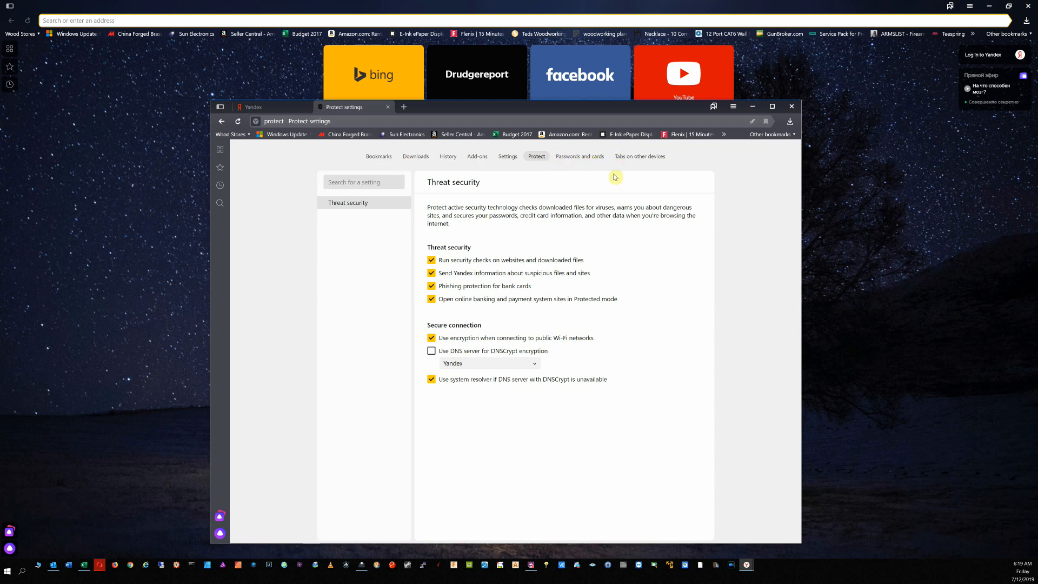
mouse_move(617, 179)
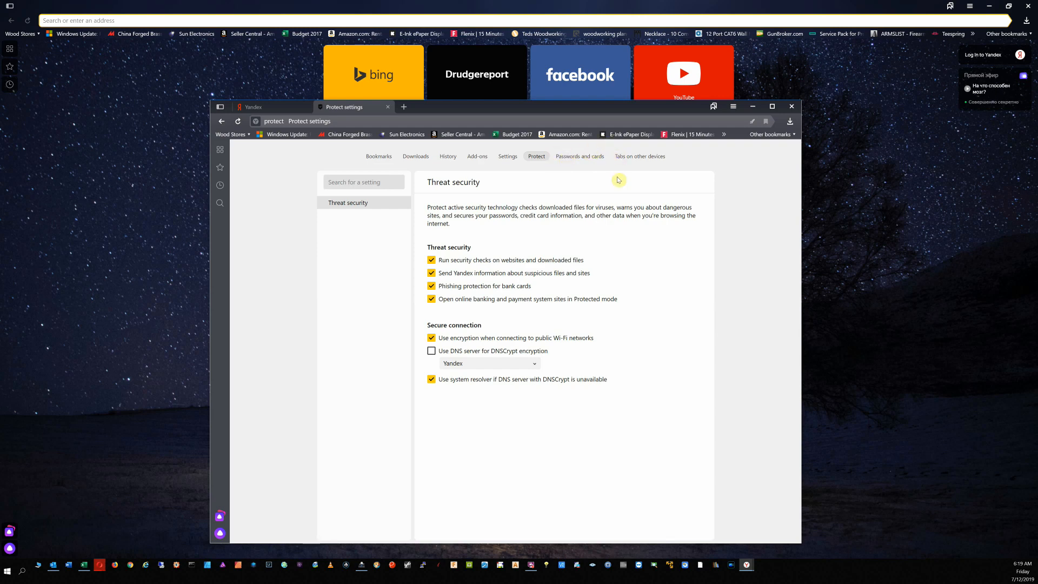
mouse_move(568, 155)
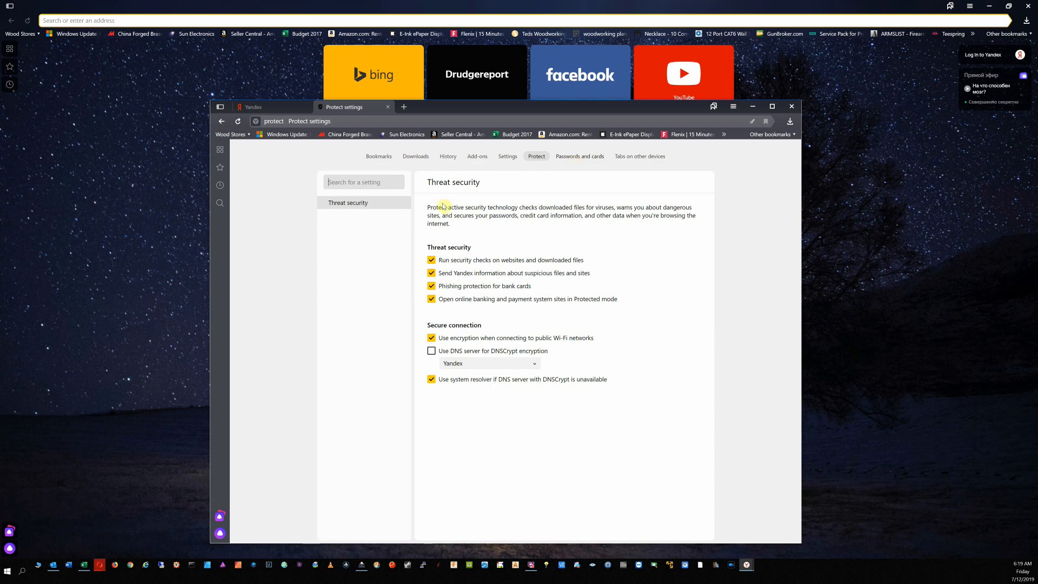
mouse_move(583, 159)
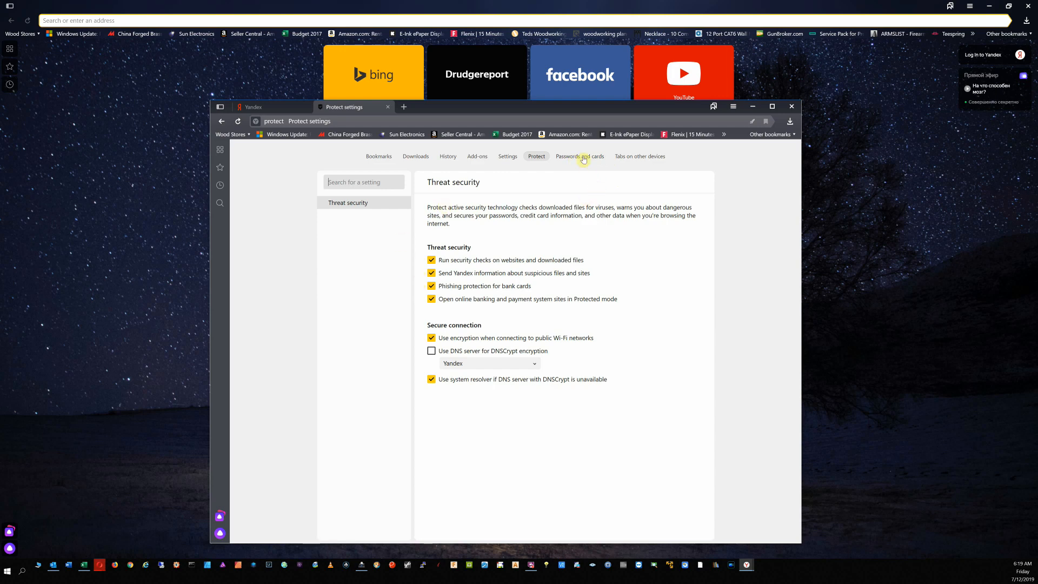
mouse_move(575, 153)
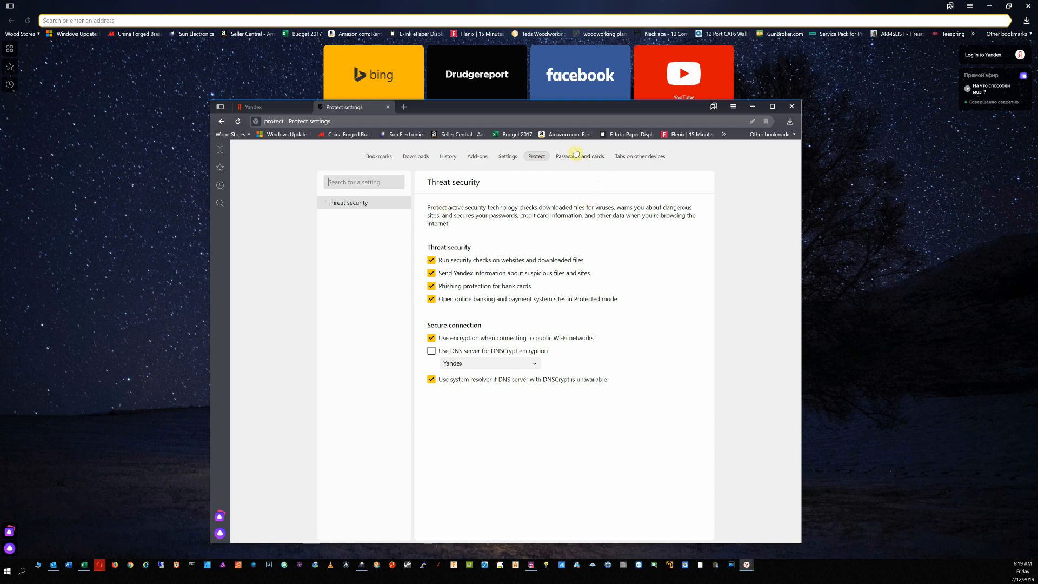
mouse_move(581, 159)
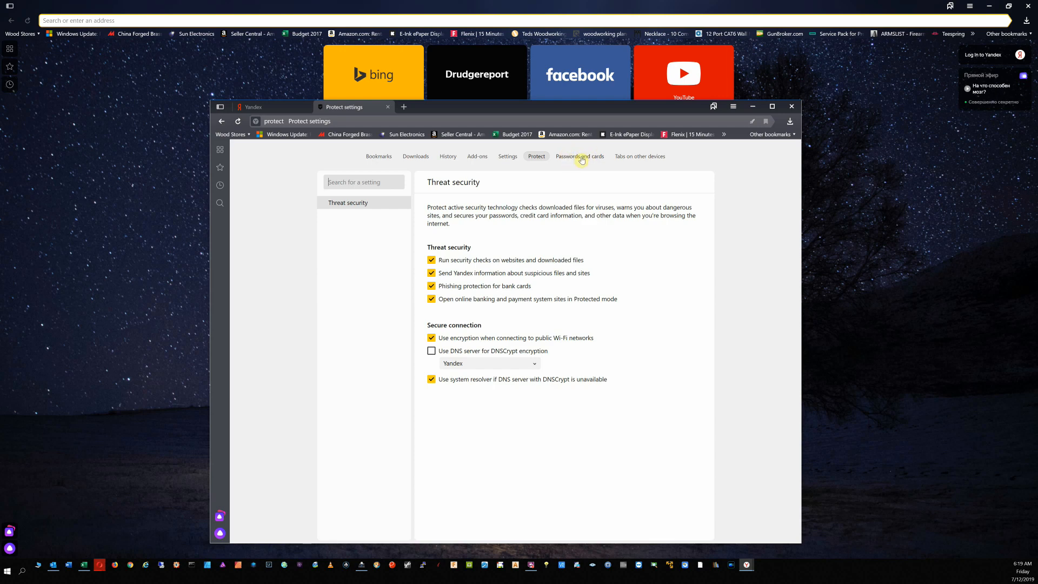
mouse_move(541, 179)
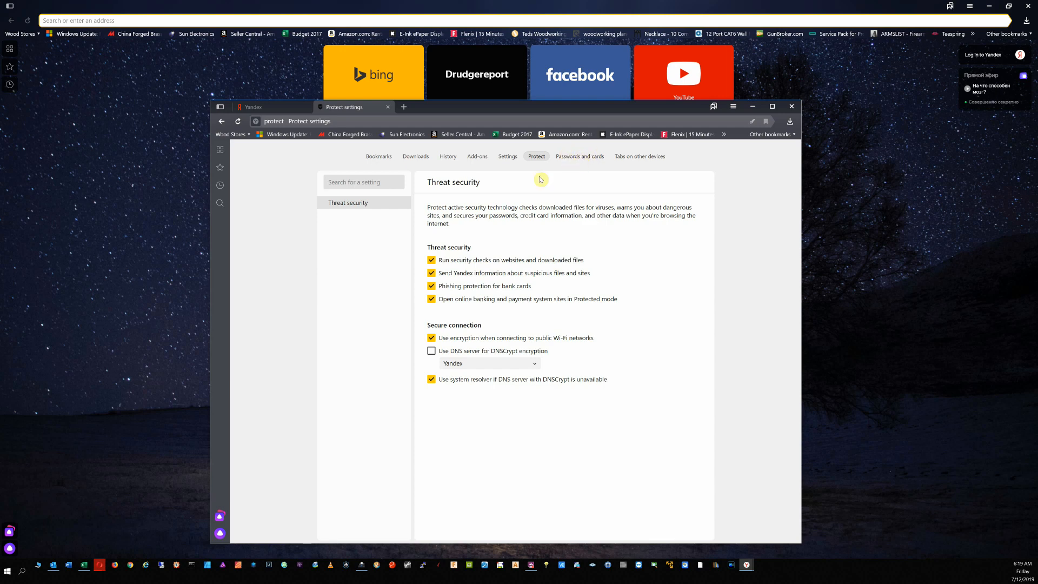
mouse_move(543, 110)
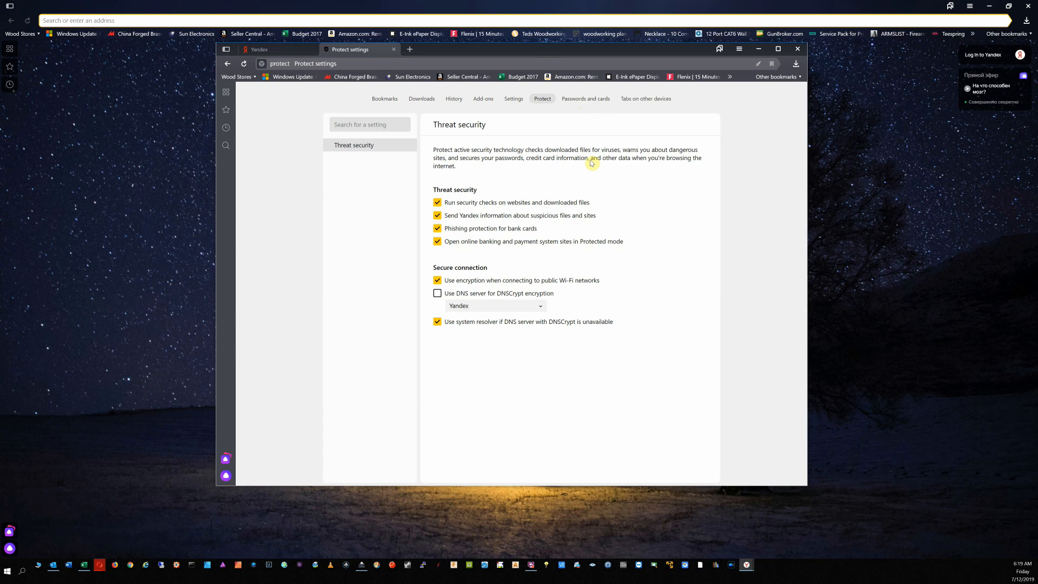
mouse_move(589, 103)
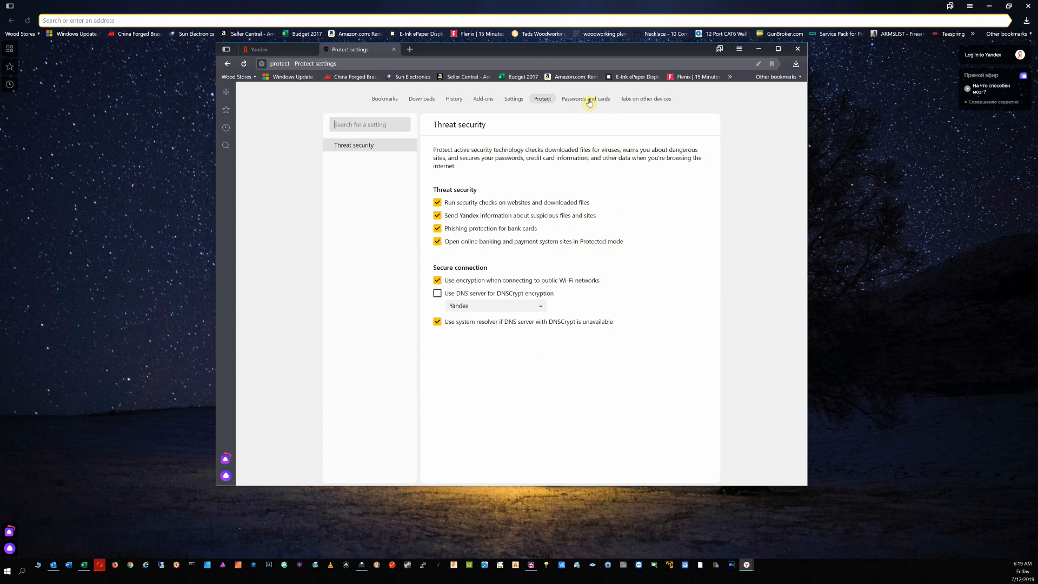
Step: View the empty Downloads list and browsing history, then type 'yandex.' in the address bar
left_click(422, 99)
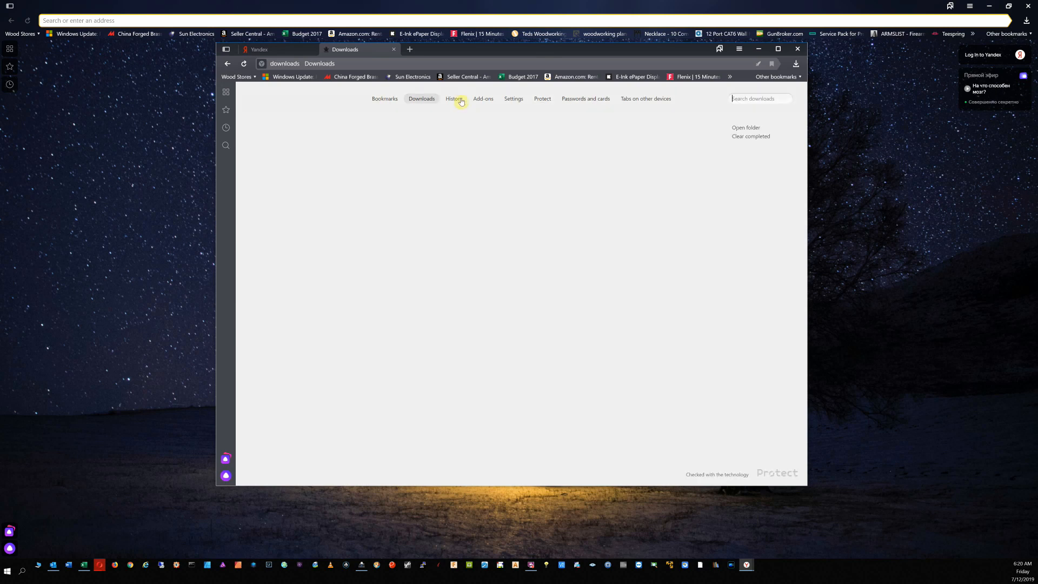
left_click(453, 99)
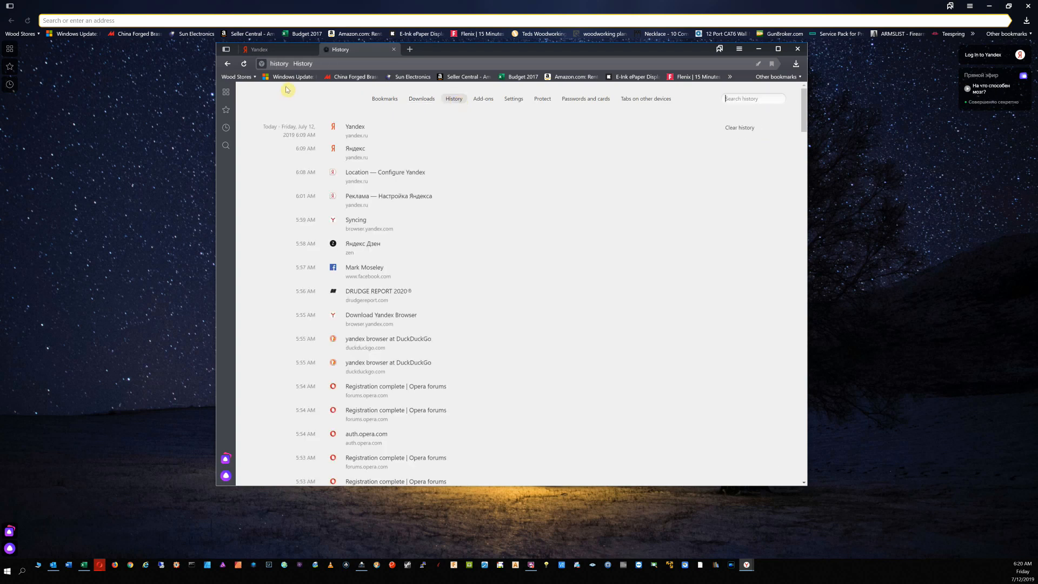
mouse_move(340, 65)
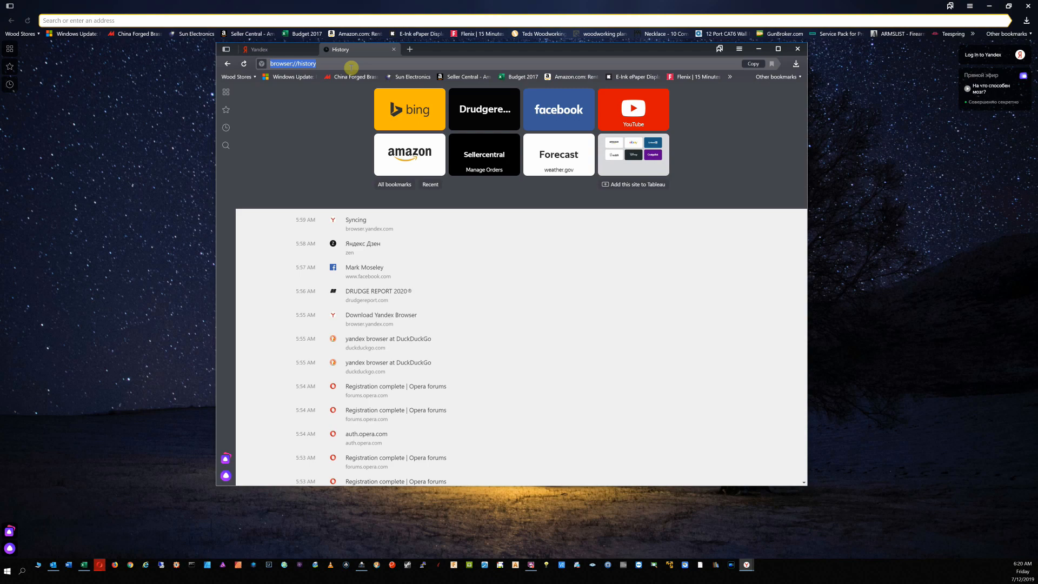
type("yandex.com")
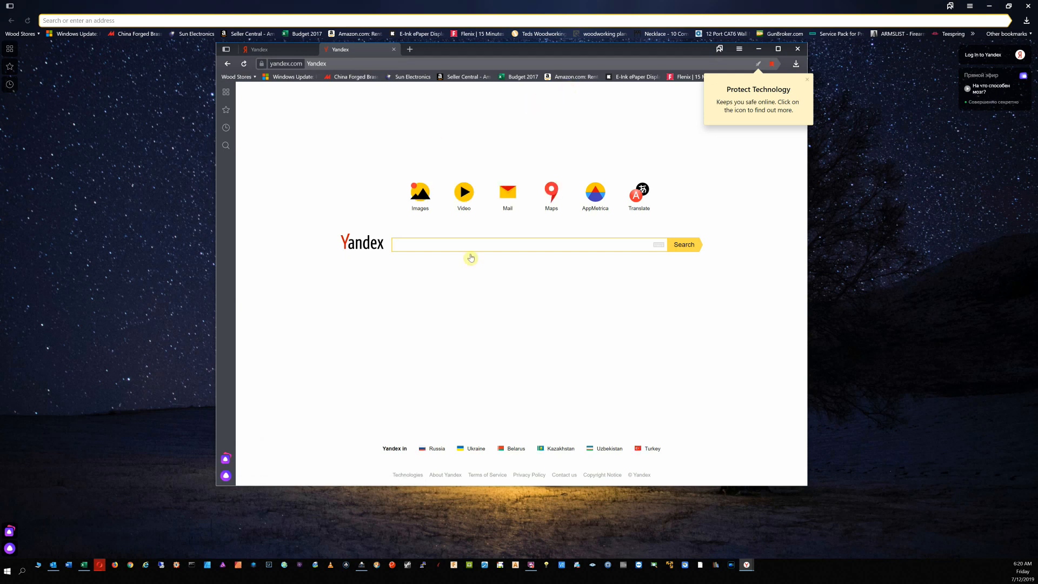
mouse_move(519, 247)
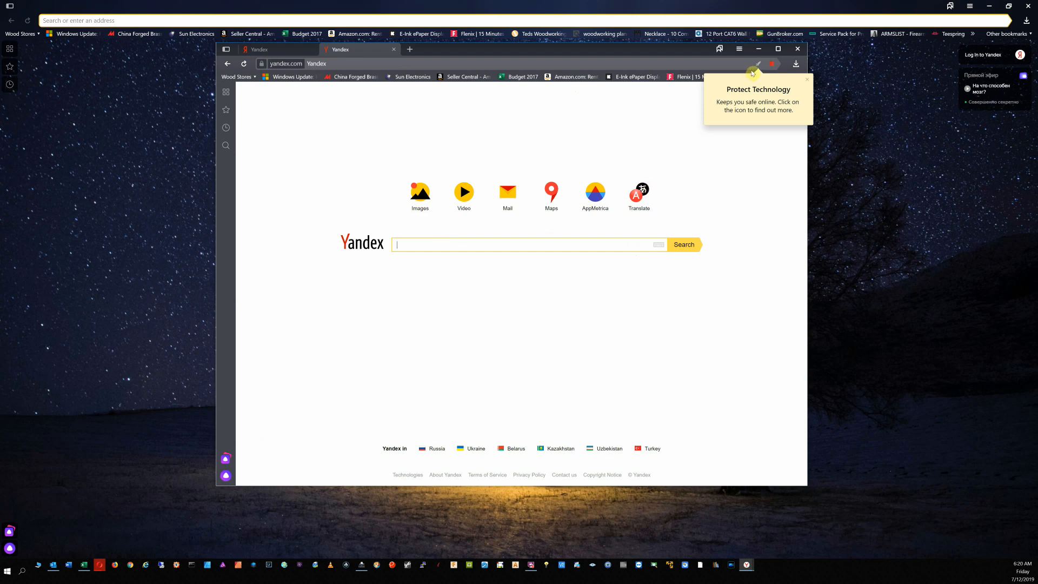
Step: Dismiss the Protect Technology tip on the yandex.com search page
left_click(759, 64)
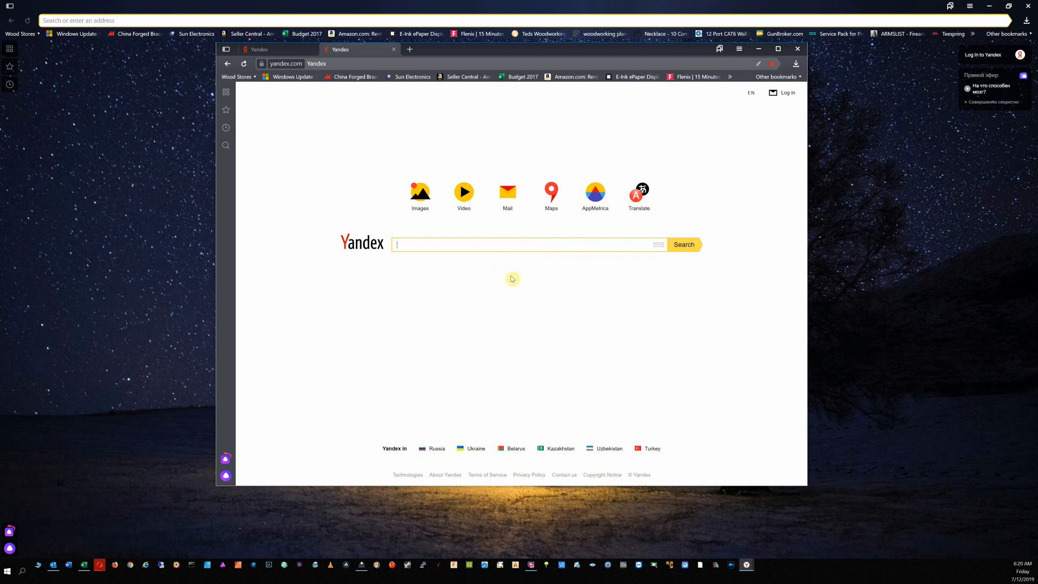
mouse_move(557, 244)
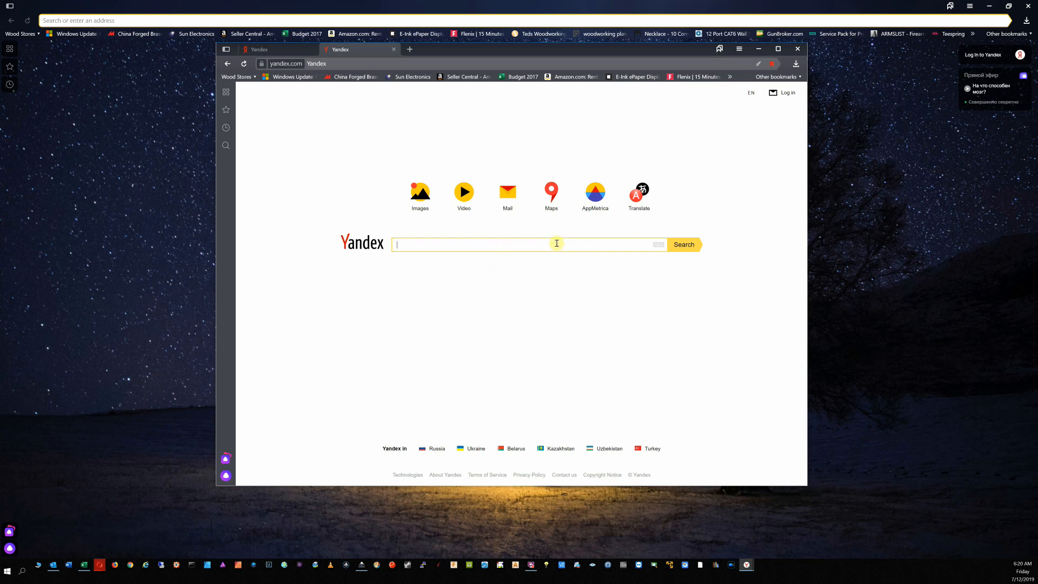
mouse_move(424, 124)
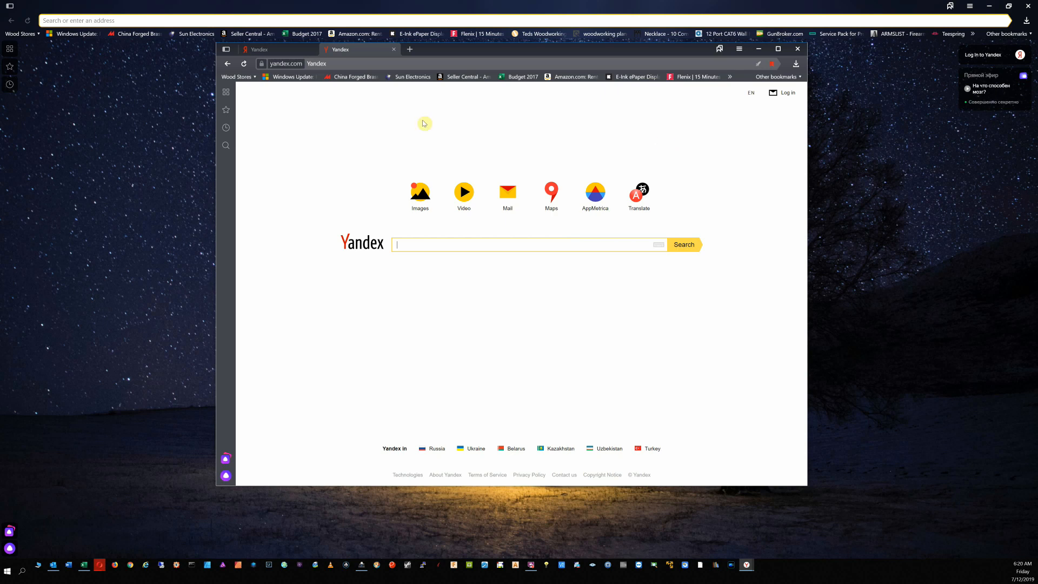